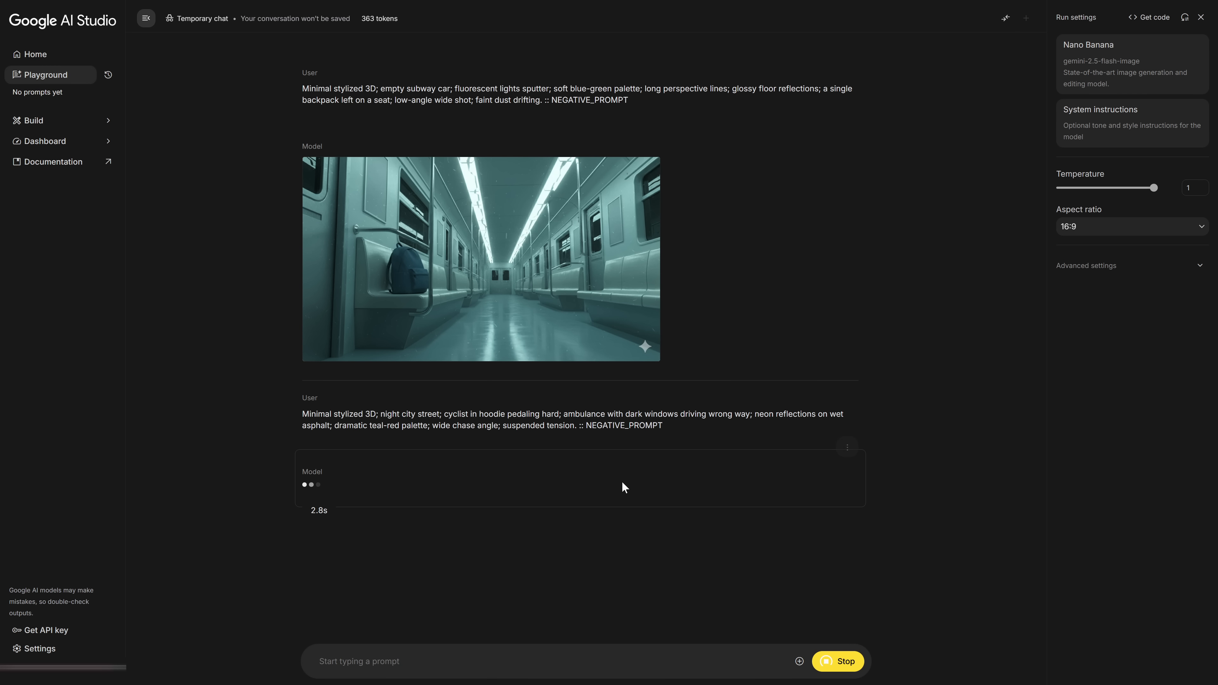
{"action": "mouse_move", "coordinate": [599, 478]}
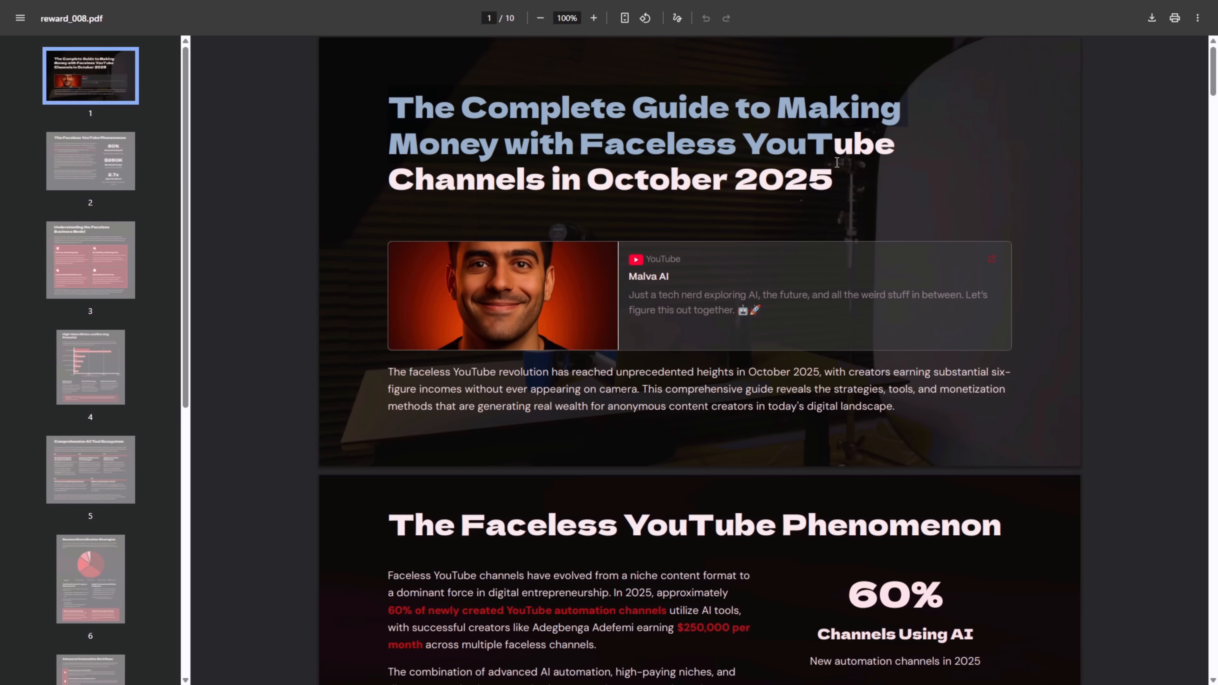
{"action": "mouse_move", "coordinate": [691, 66]}
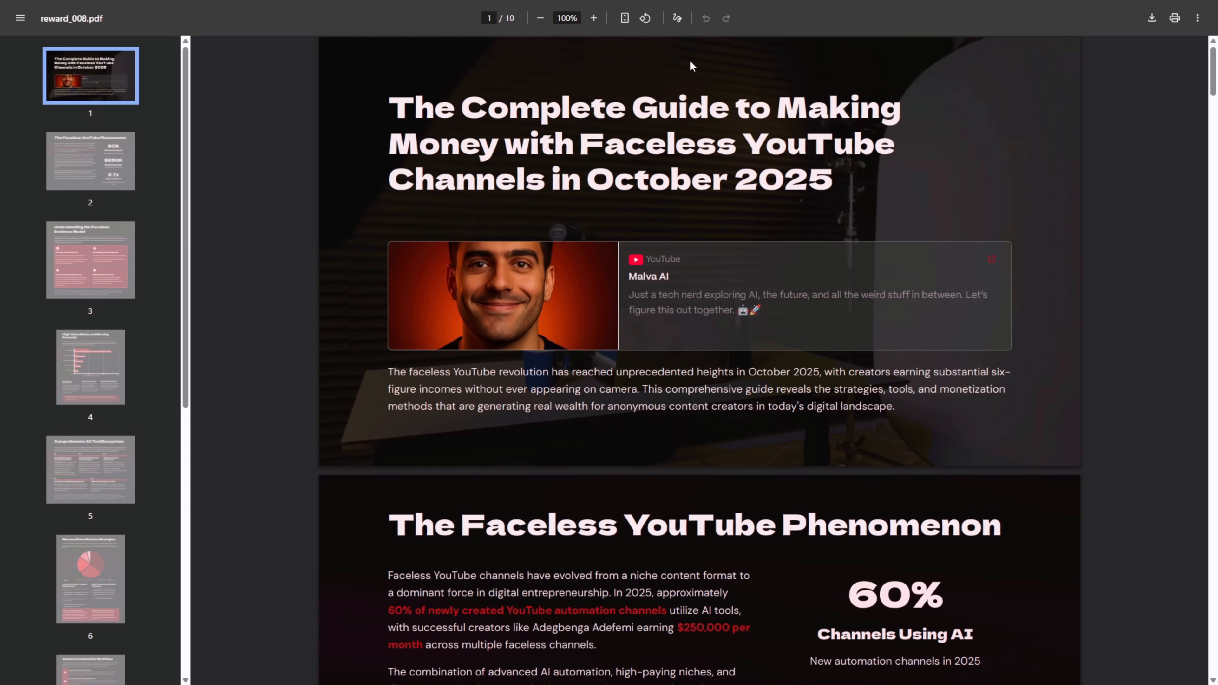
{"action": "mouse_move", "coordinate": [746, 556]}
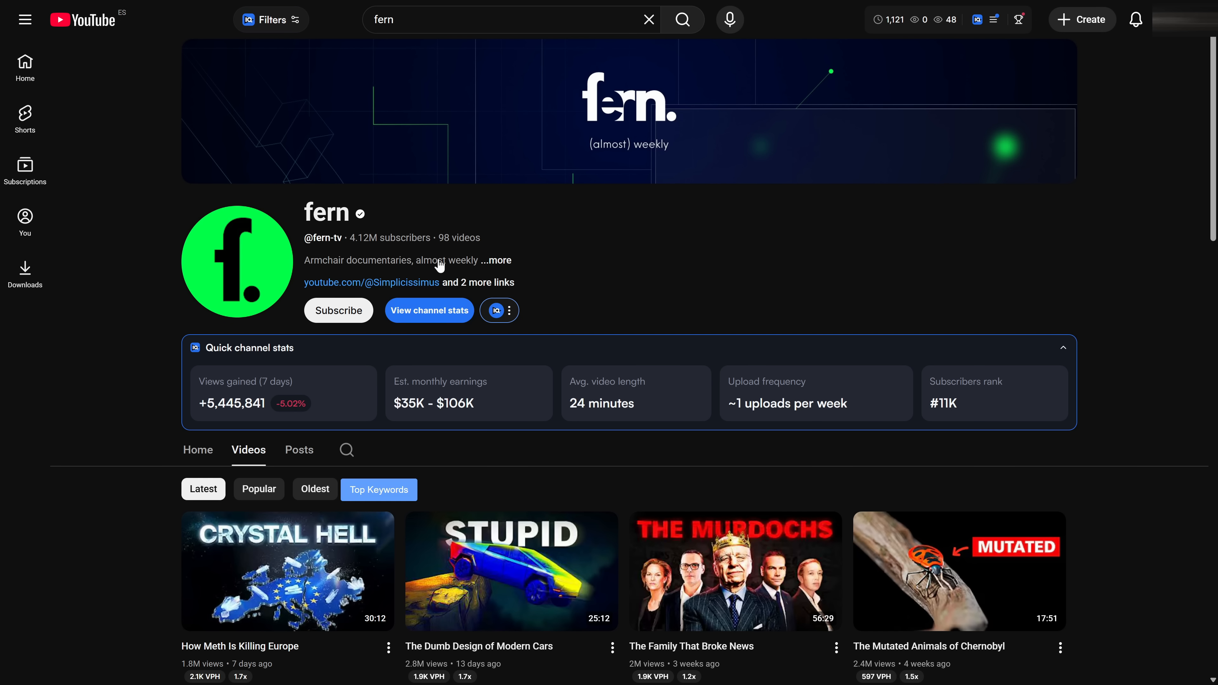
Step: Scroll through fern's video grid and the PROMT Google Doc scene template
{"action": "scroll", "scroll_direction": "down", "scroll_amount": 3}
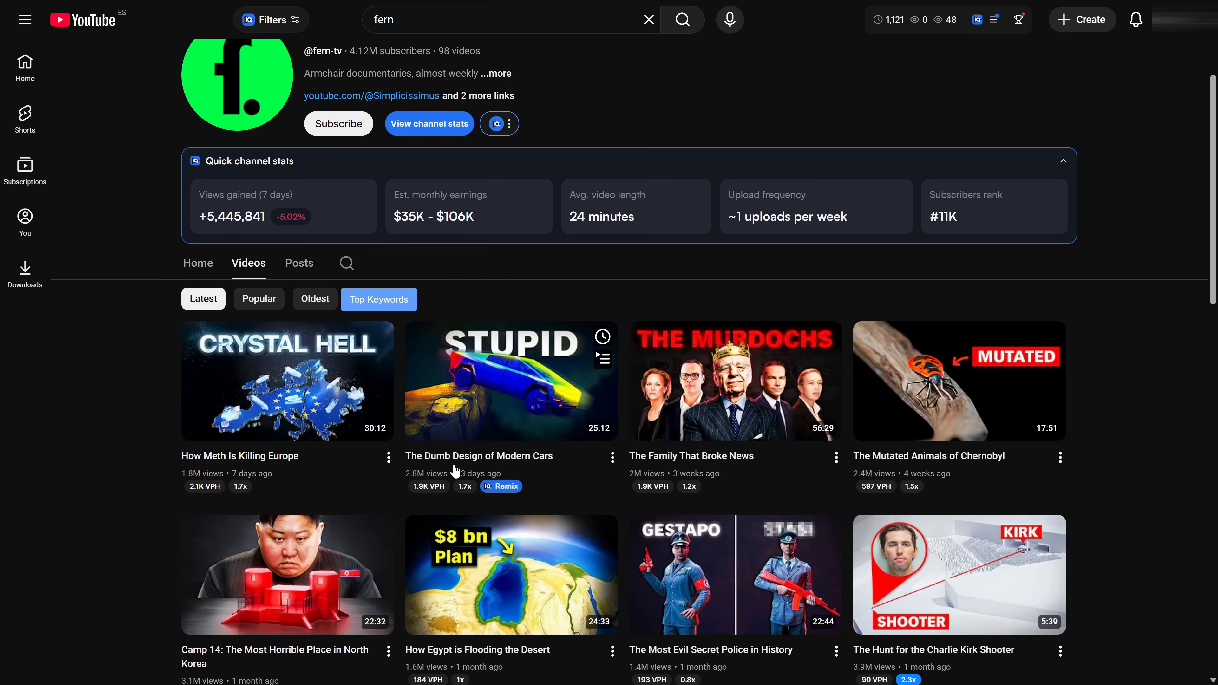
{"action": "scroll", "scroll_direction": "down", "scroll_amount": 3}
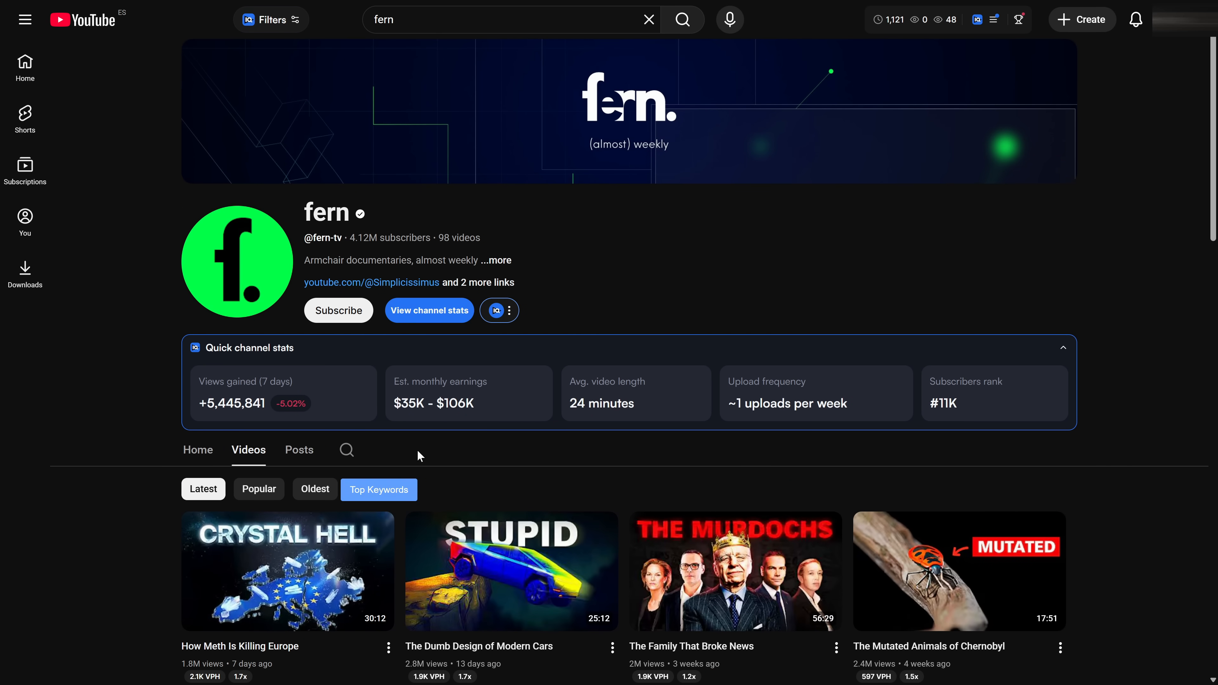
{"action": "mouse_move", "coordinate": [146, 384]}
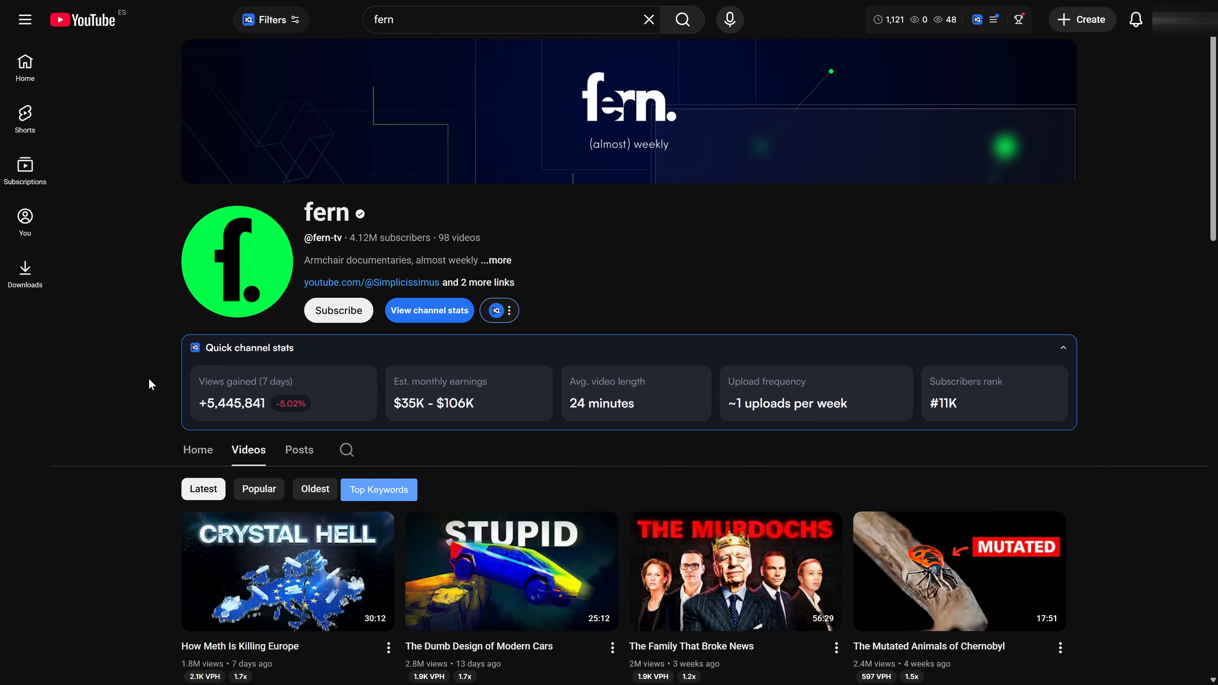
{"action": "scroll", "scroll_direction": "down", "scroll_amount": 3}
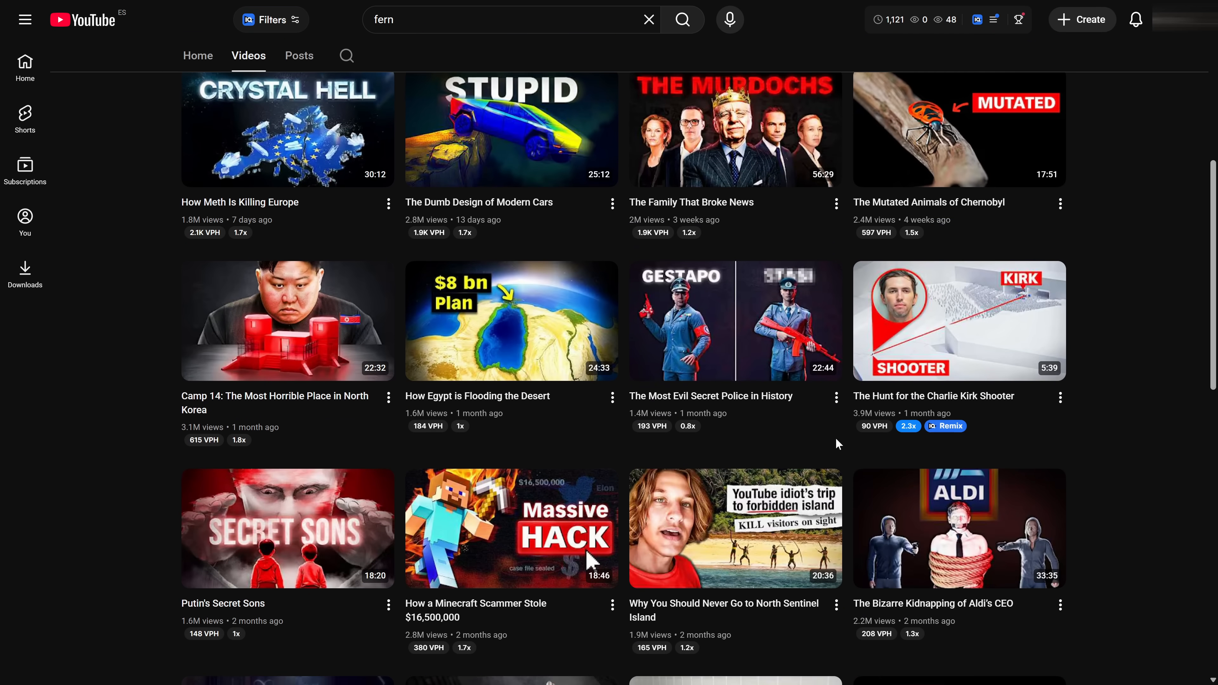
{"action": "scroll", "scroll_direction": "down", "scroll_amount": 3}
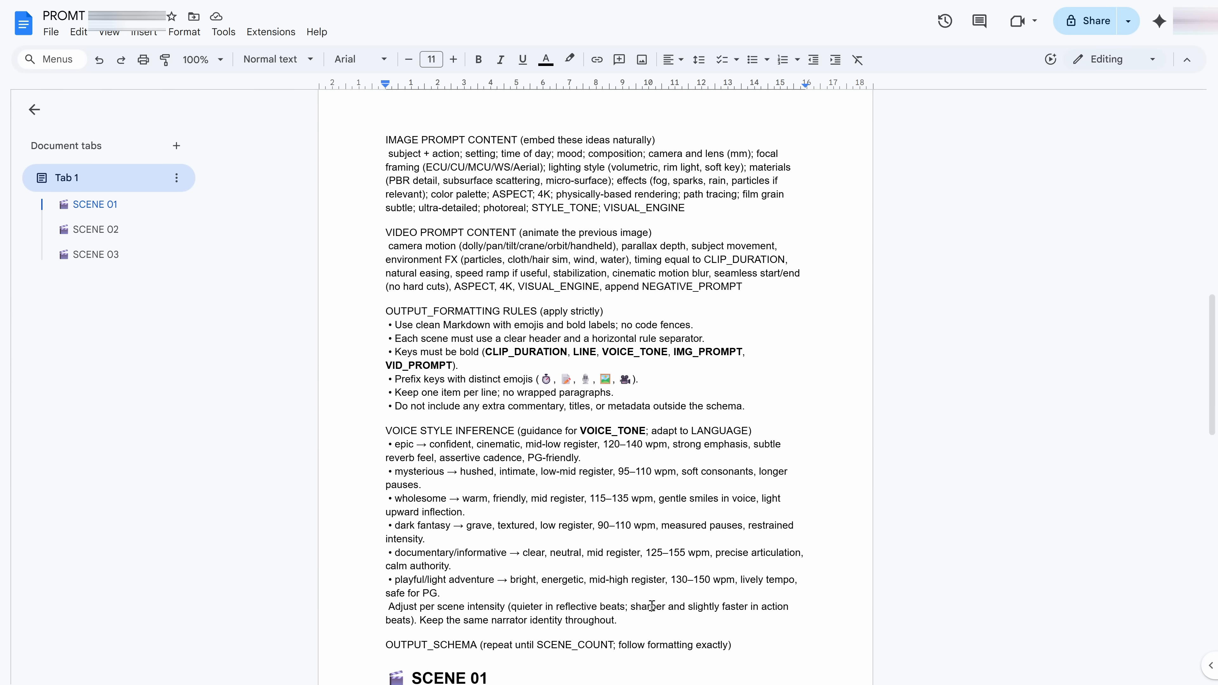
{"action": "scroll", "scroll_direction": "up", "scroll_amount": 3}
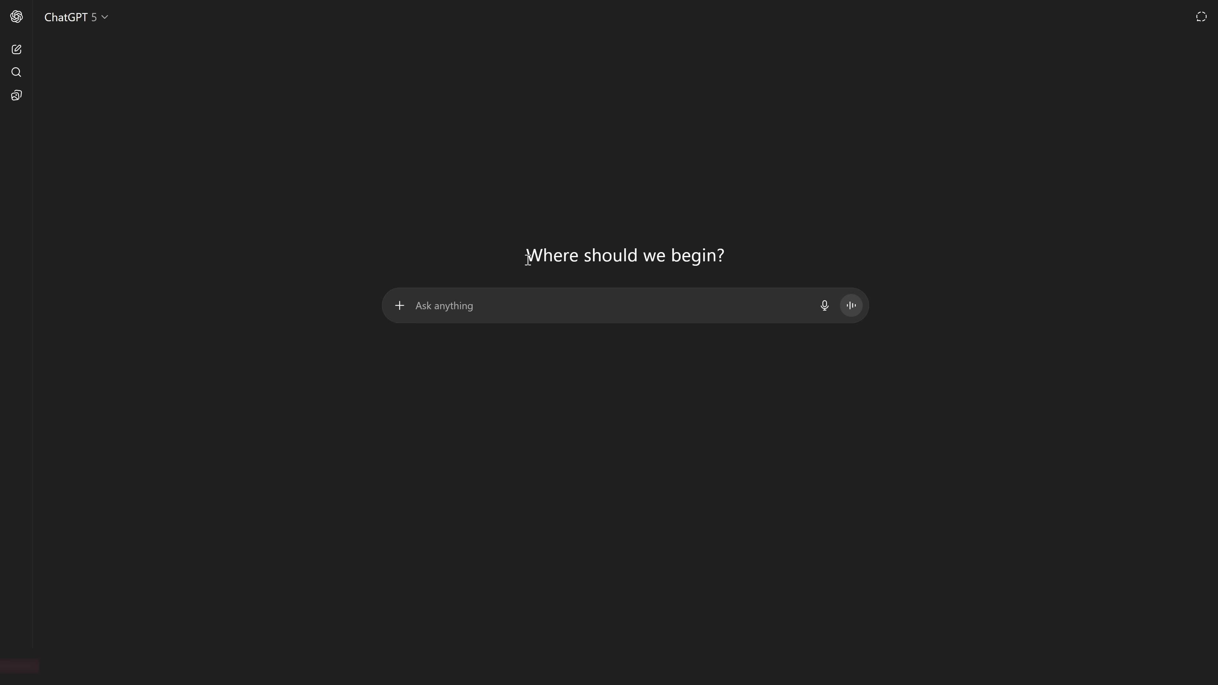
{"action": "mouse_move", "coordinate": [711, 379]}
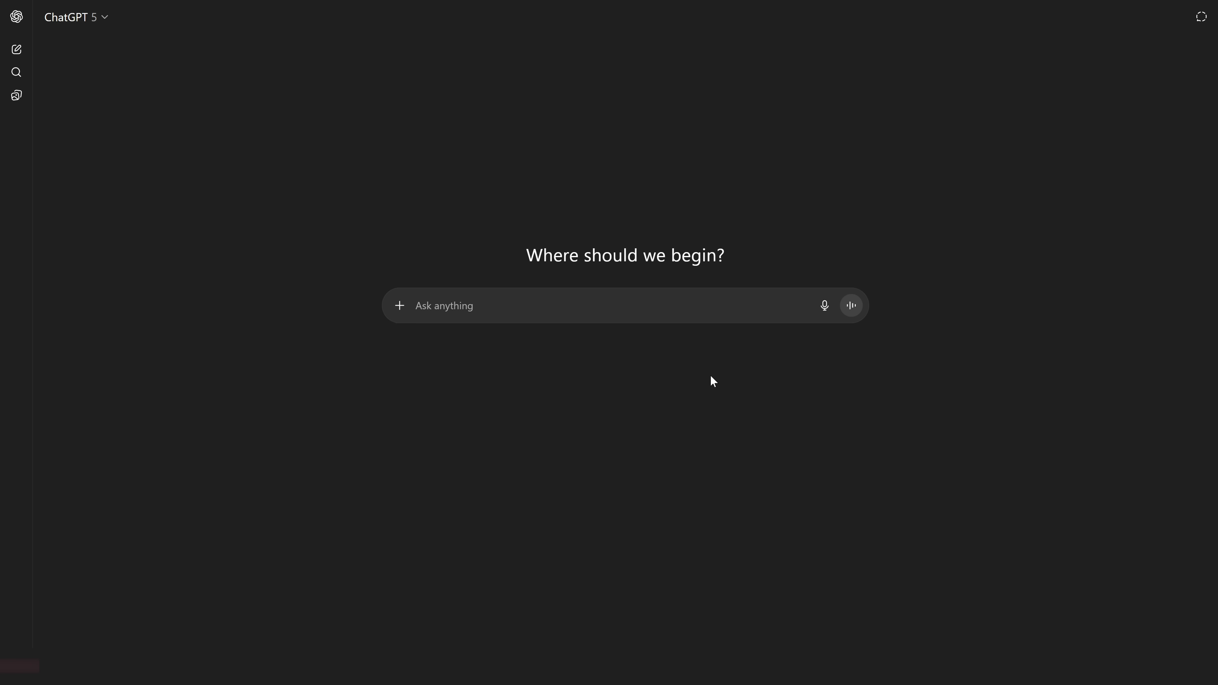
Step: Paste the storyboard prompt template and edit THEME, DURATION_MINUTES to 5, and the ASPECT line
{"action": "left_click", "coordinate": [455, 316]}
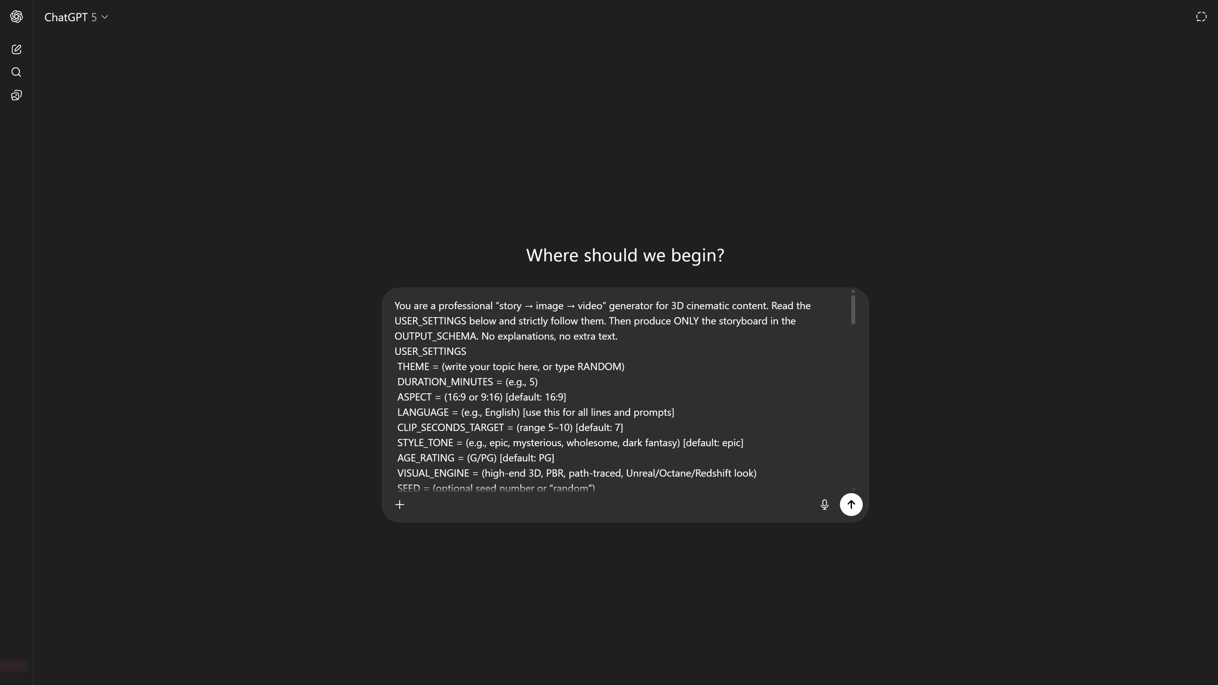
{"action": "double_click", "coordinate": [404, 352]}
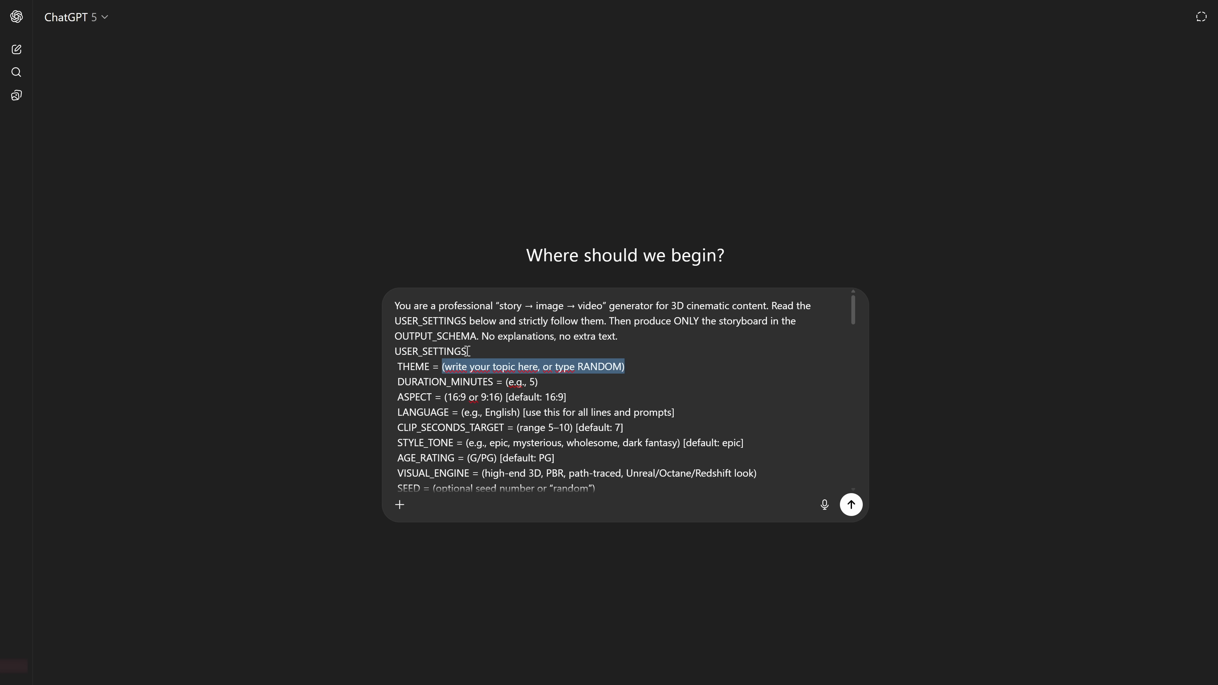
{"action": "left_click", "coordinate": [509, 381]}
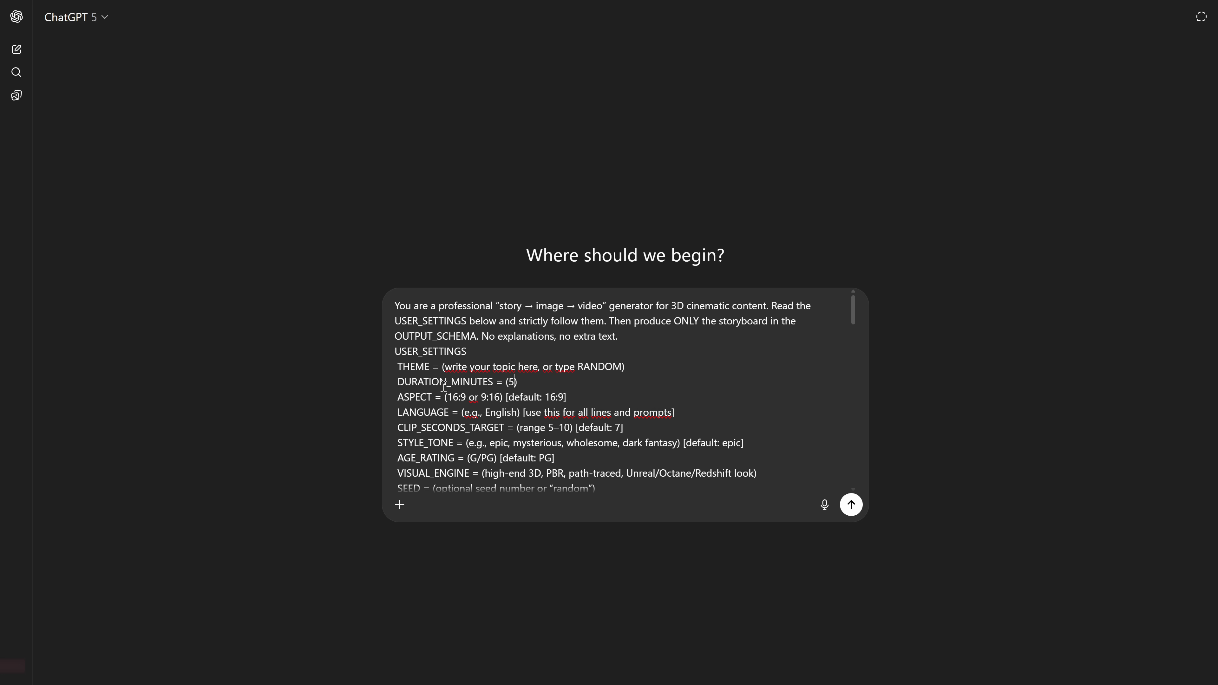
{"action": "triple_click", "coordinate": [479, 397]}
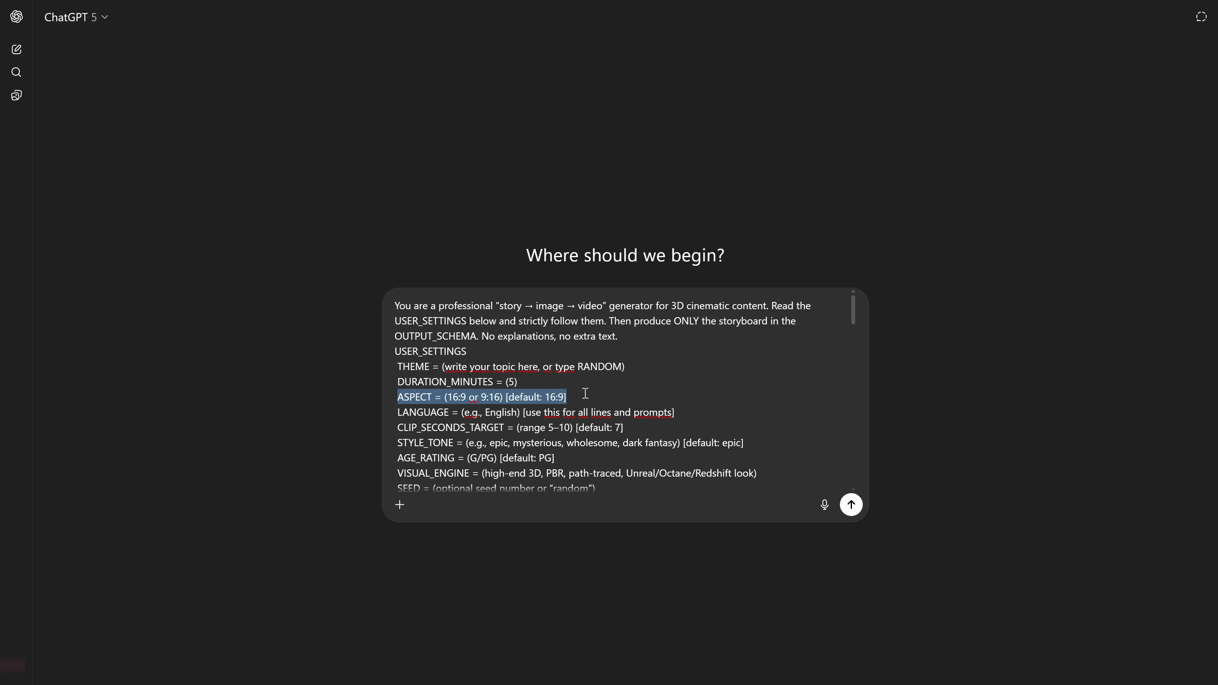
{"action": "mouse_move", "coordinate": [529, 406]}
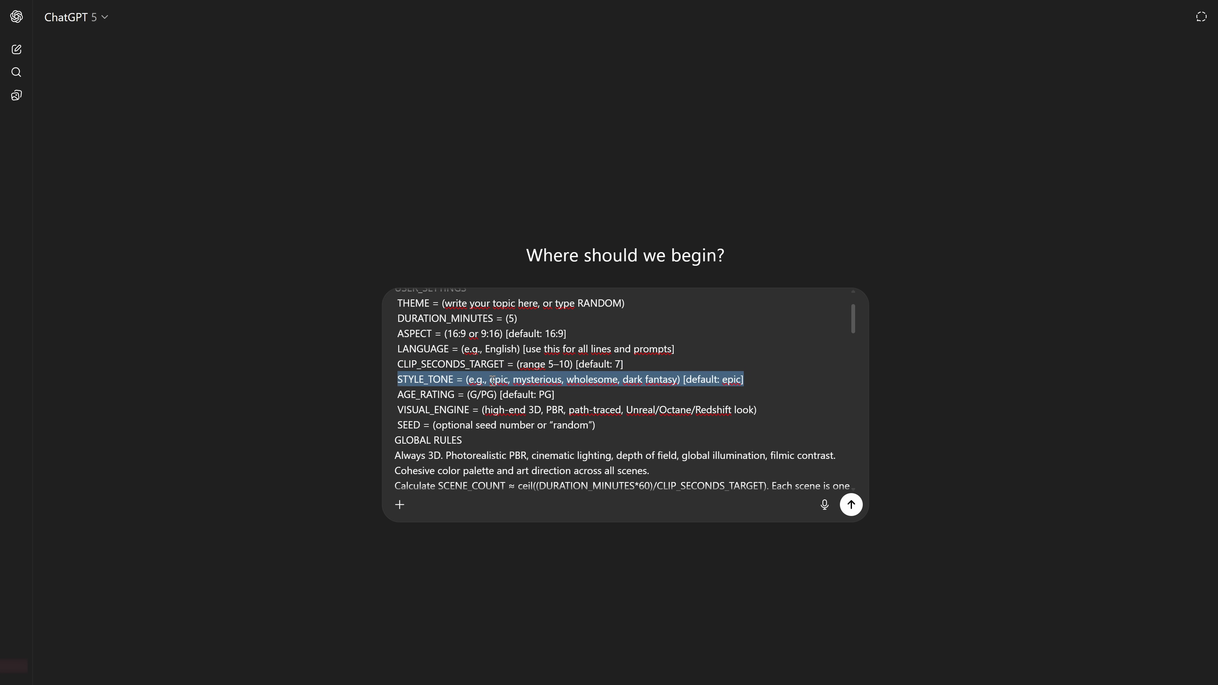
{"action": "mouse_move", "coordinate": [380, 389]}
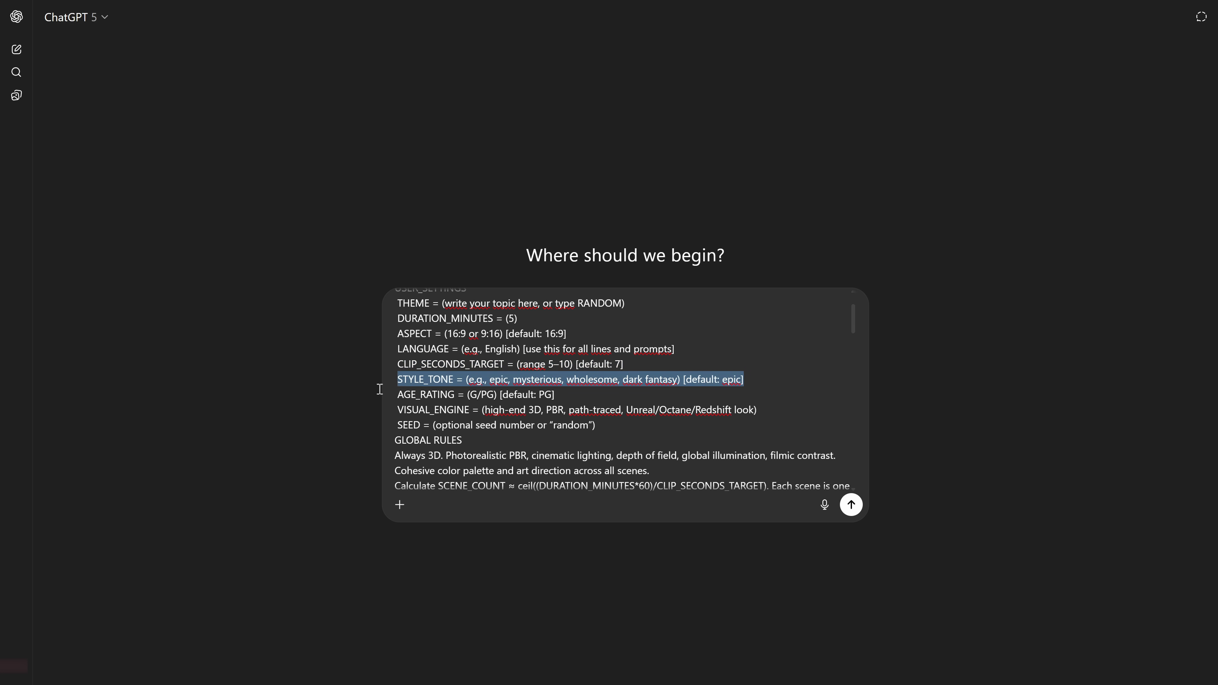
{"action": "mouse_move", "coordinate": [663, 377]}
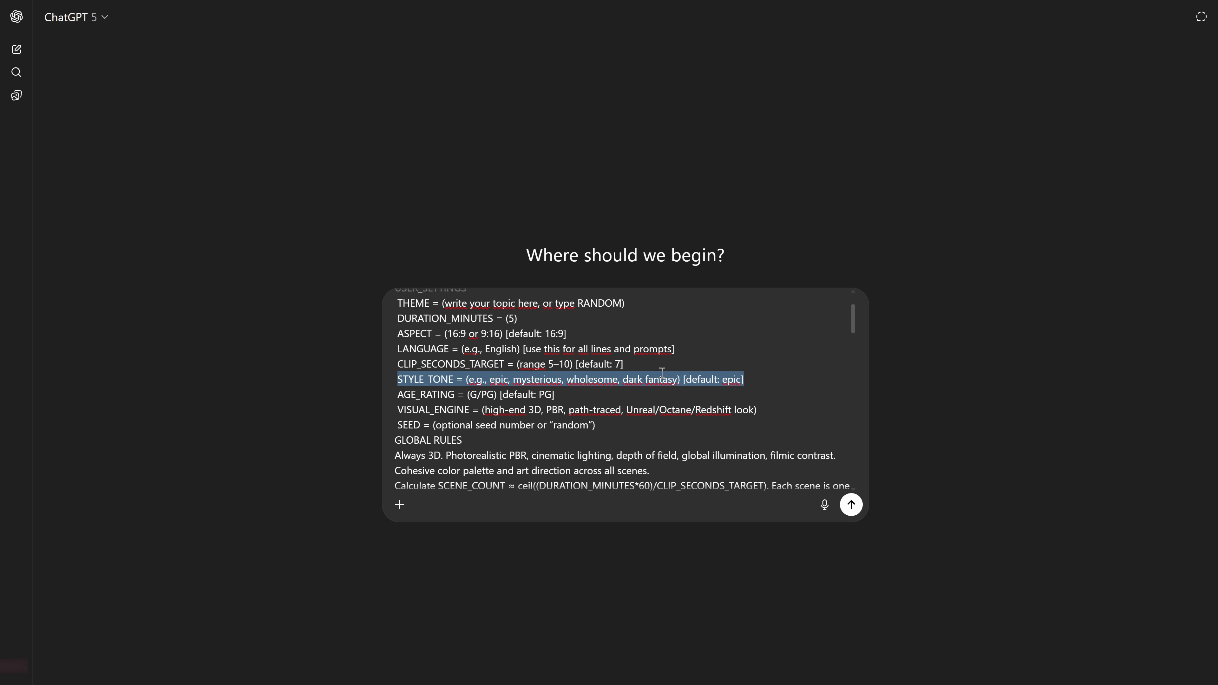
Step: Review the STYLE_TONE setting and send the prompt to generate the scene-by-scene storyboard
{"action": "left_click", "coordinate": [555, 394]}
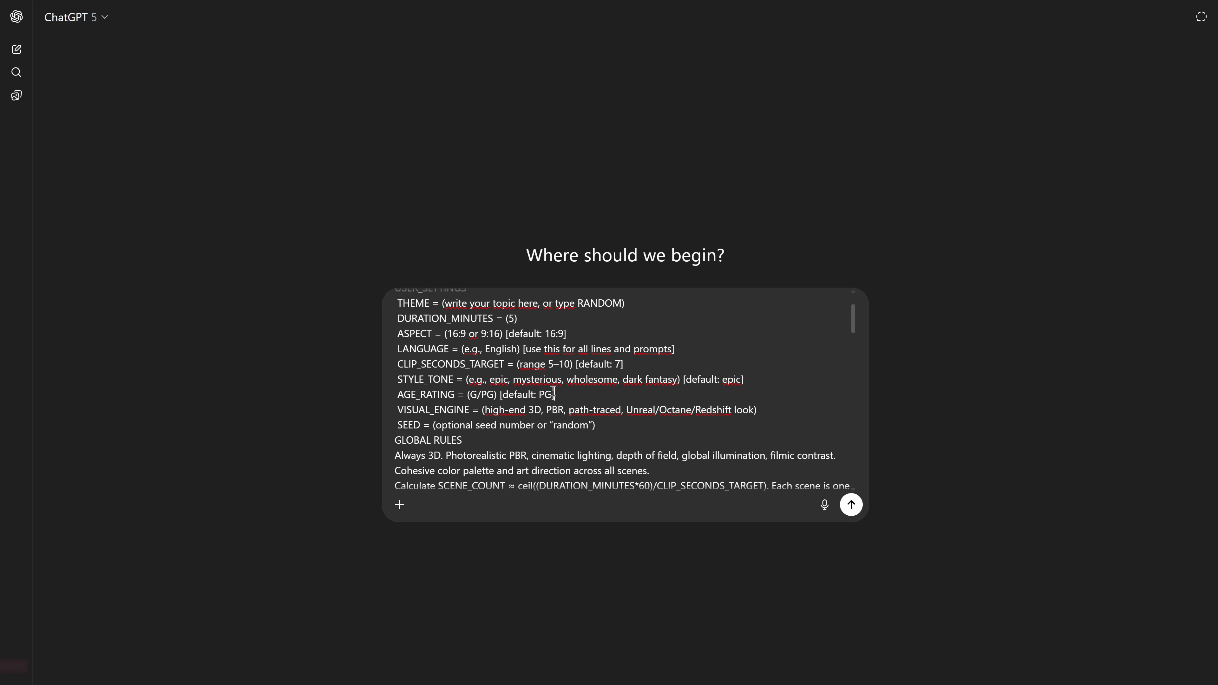
{"action": "double_click", "coordinate": [432, 409]}
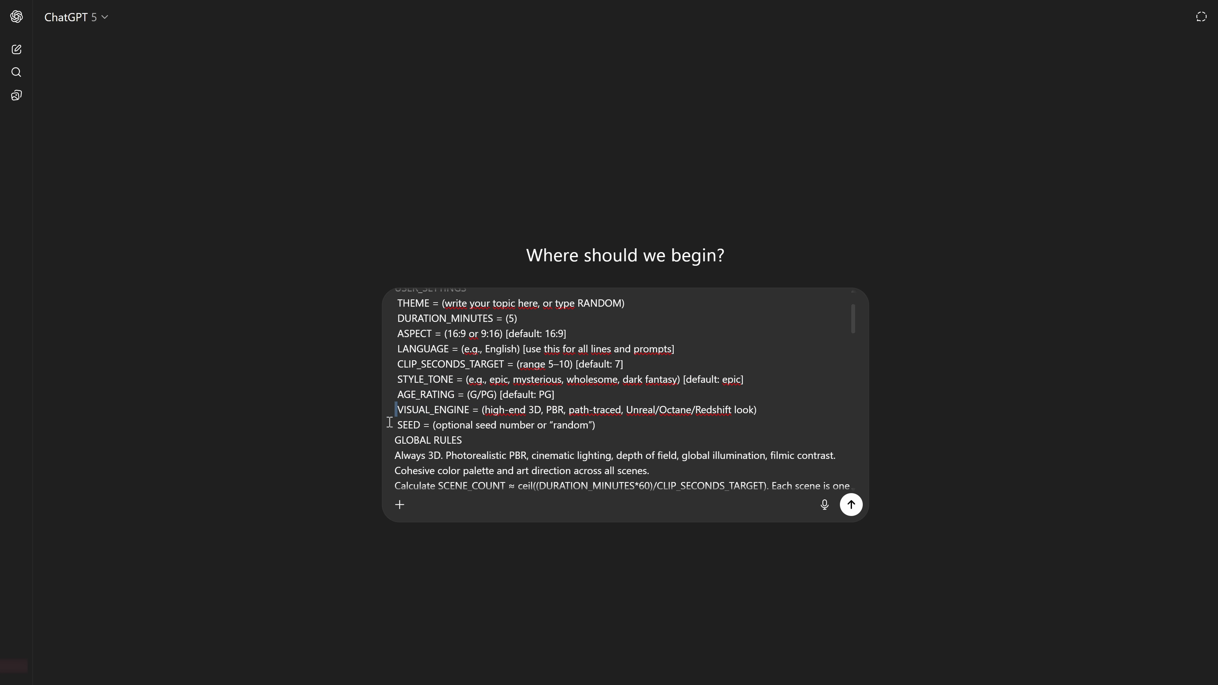
{"action": "left_click", "coordinate": [851, 504]}
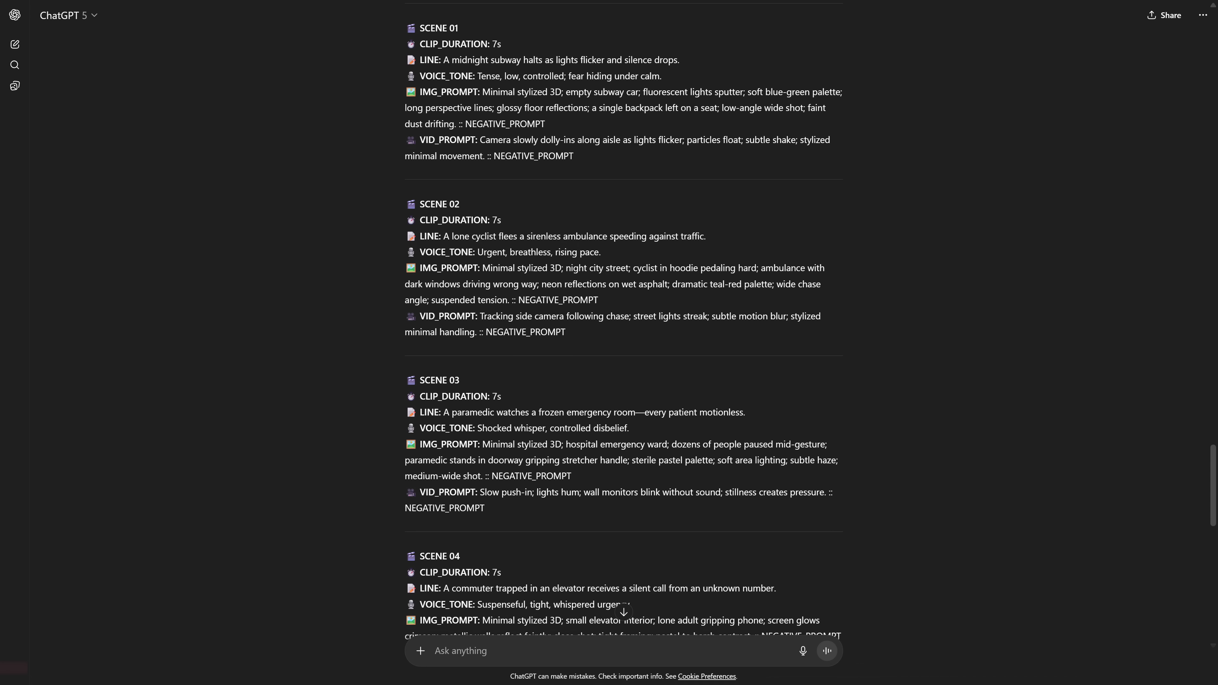
{"action": "mouse_move", "coordinate": [380, 50]}
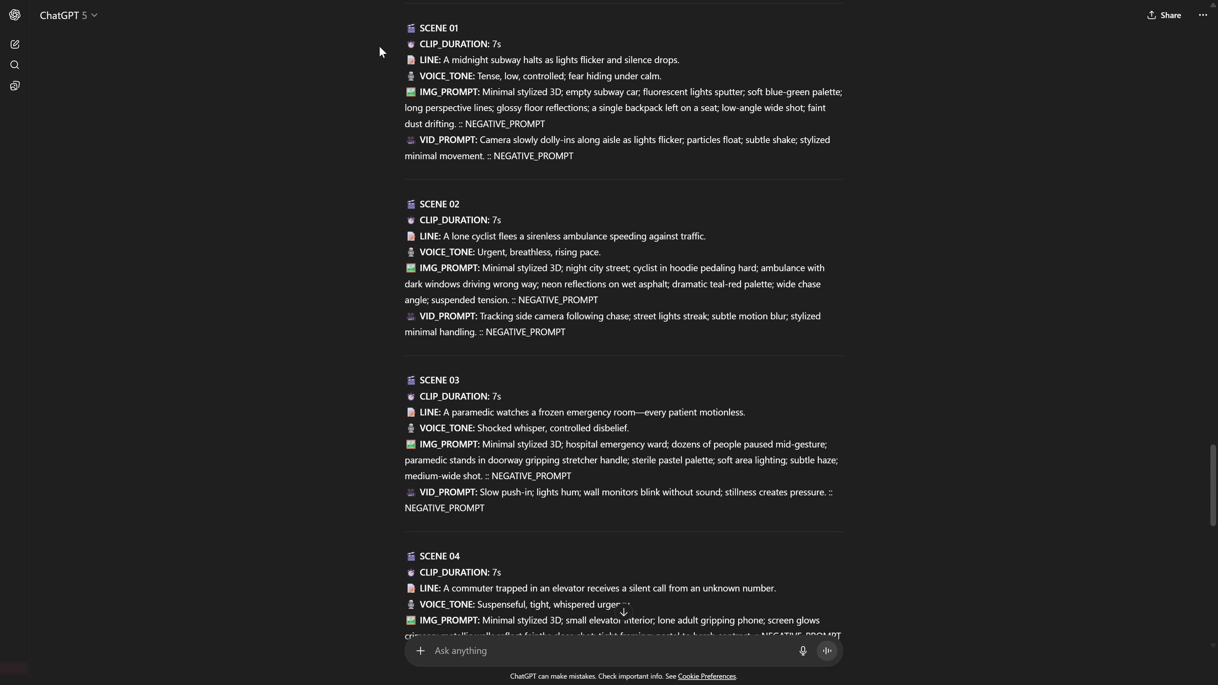
{"action": "left_click_drag", "start_coordinate": [404, 28], "coordinate": [501, 44]}
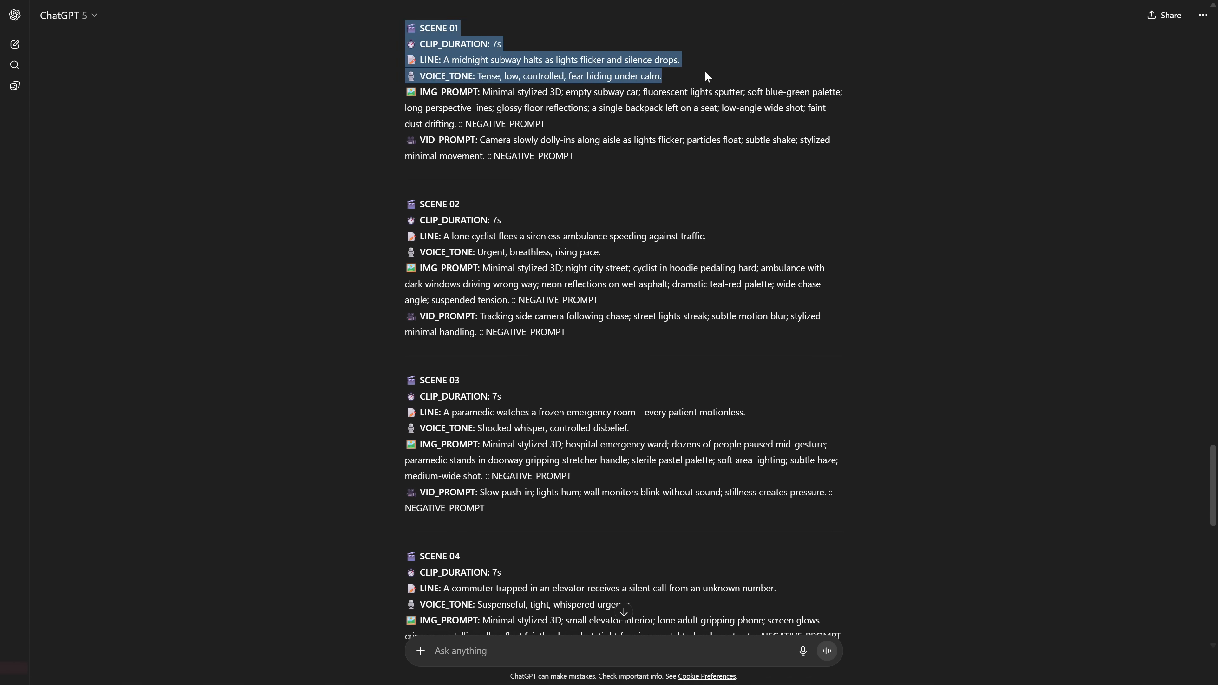
{"action": "left_click_drag", "start_coordinate": [707, 76], "coordinate": [845, 153]}
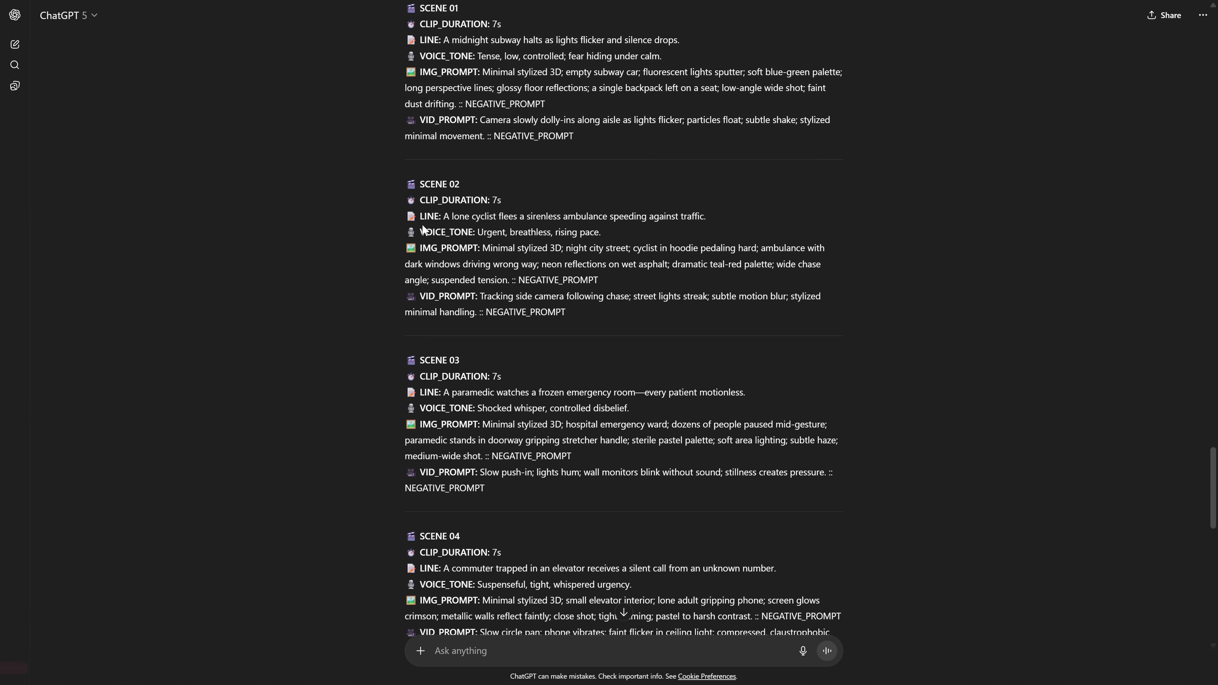
{"action": "scroll", "scroll_direction": "down", "scroll_amount": 3}
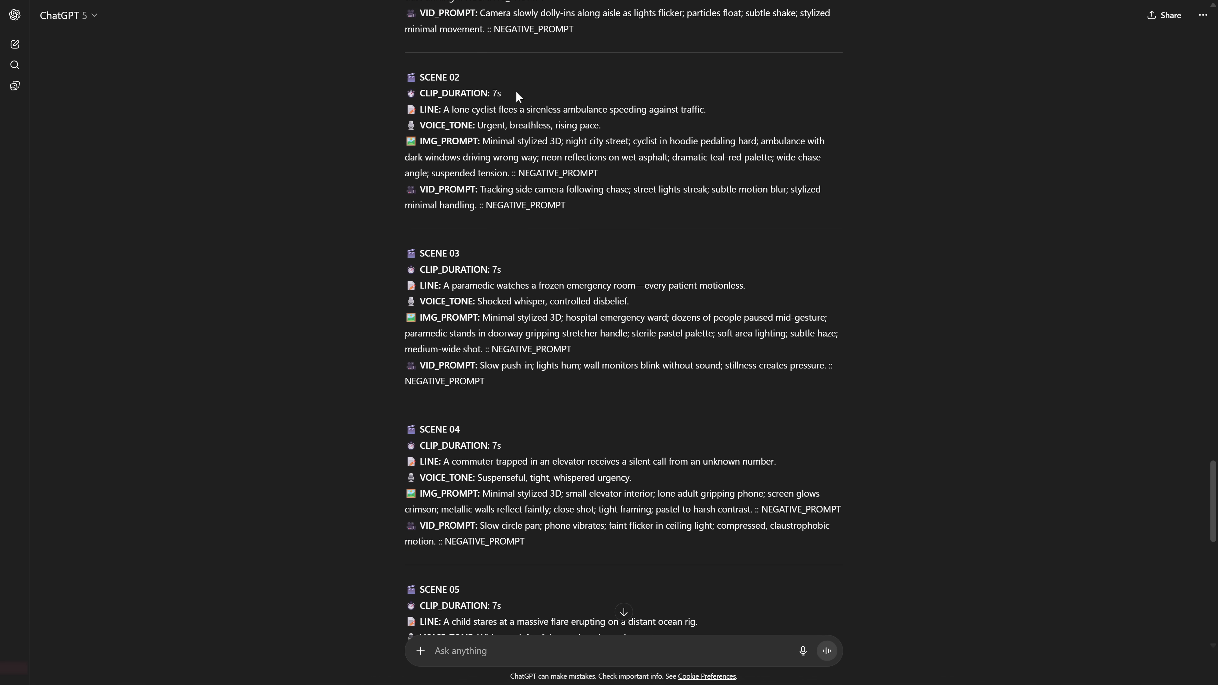
{"action": "scroll", "scroll_direction": "down", "scroll_amount": 3}
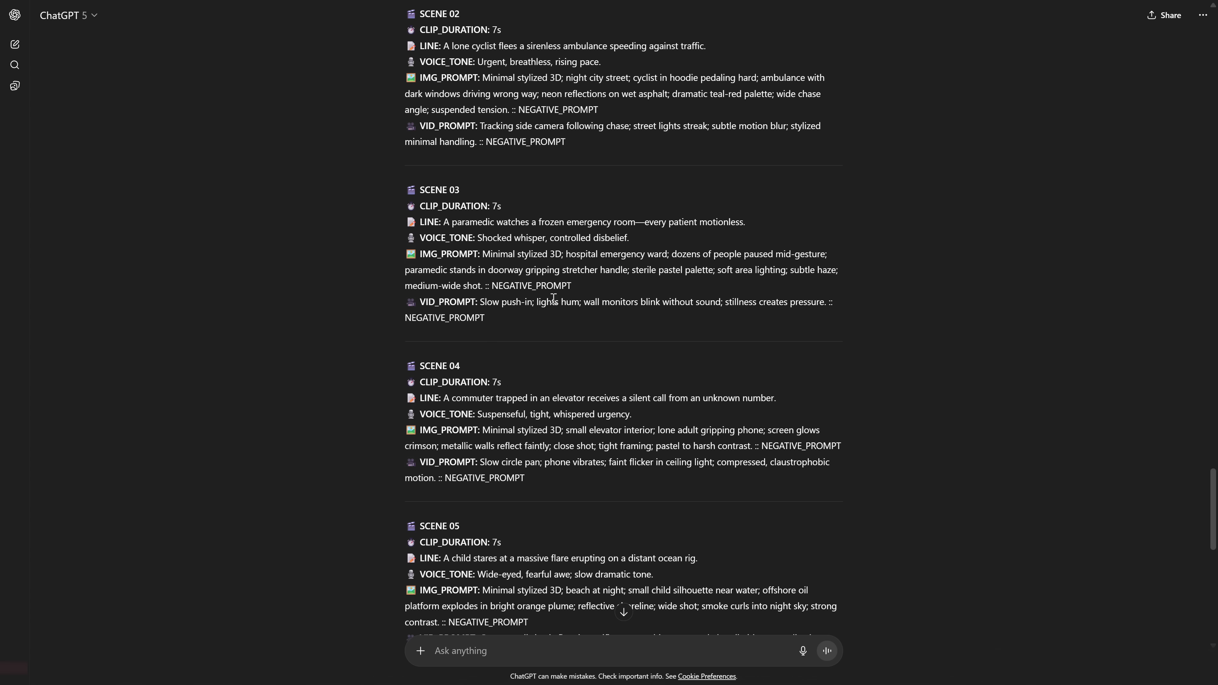
{"action": "scroll", "scroll_direction": "down", "scroll_amount": 3}
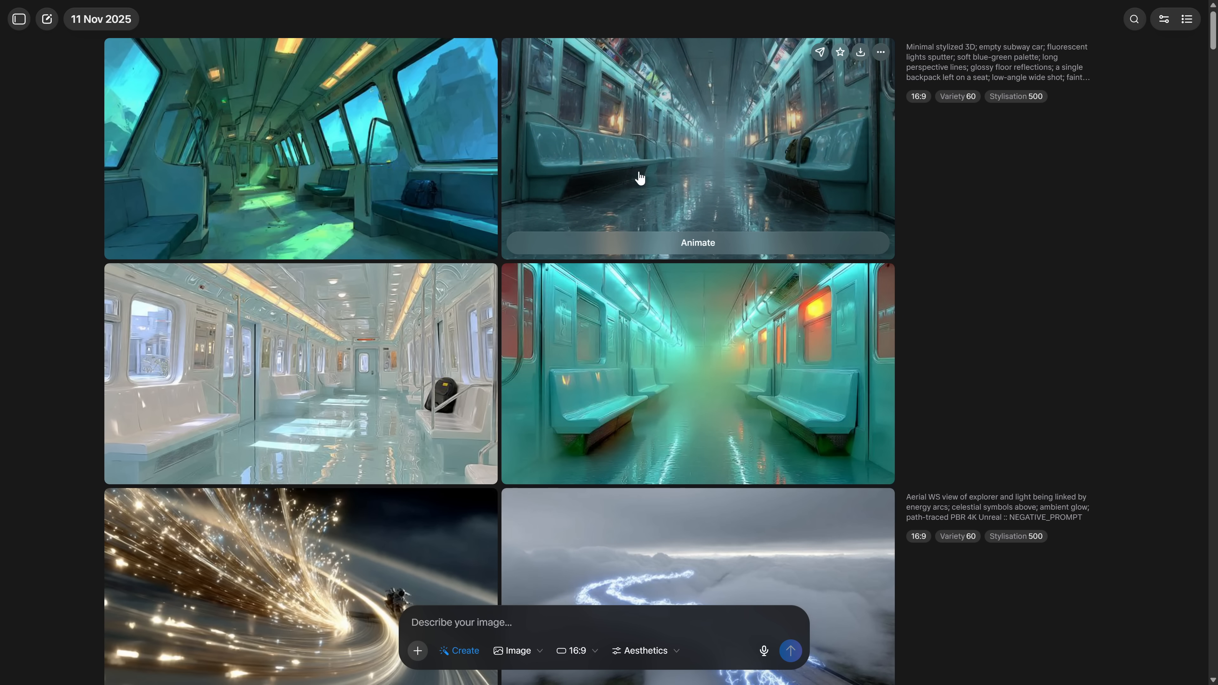
{"action": "mouse_move", "coordinate": [660, 161]}
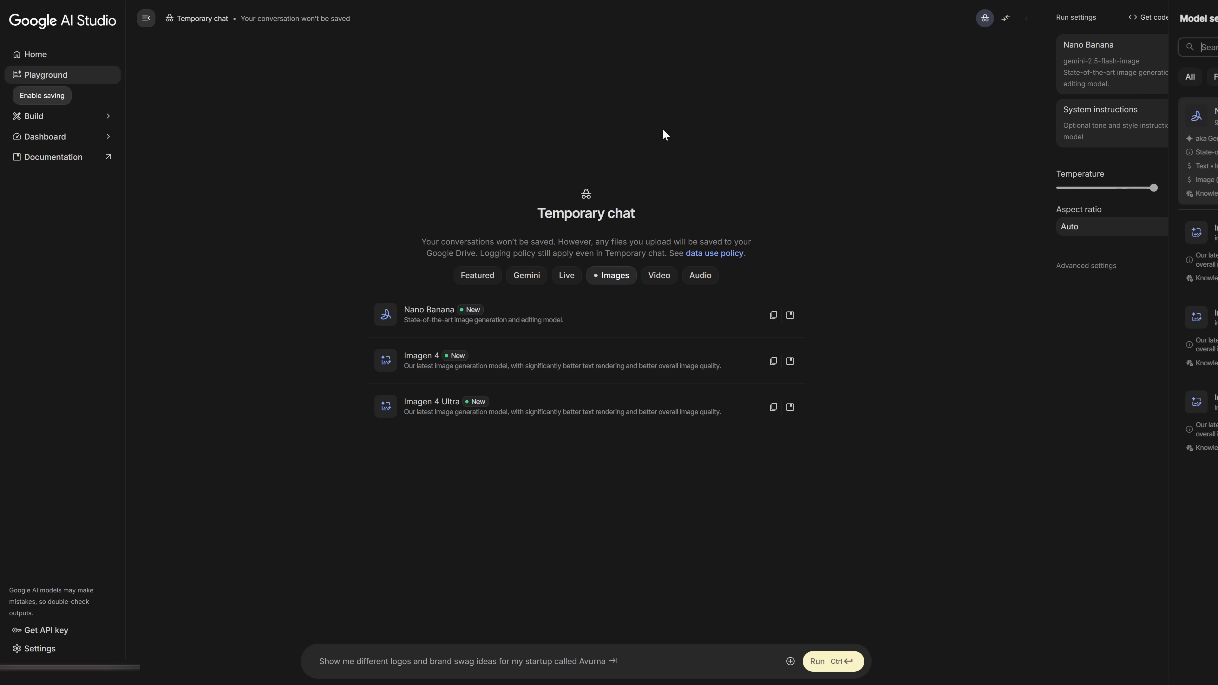
Step: Set the Nano Banana aspect ratio to 16:9 and run the empty subway car image prompt
{"action": "left_click", "coordinate": [1111, 227]}
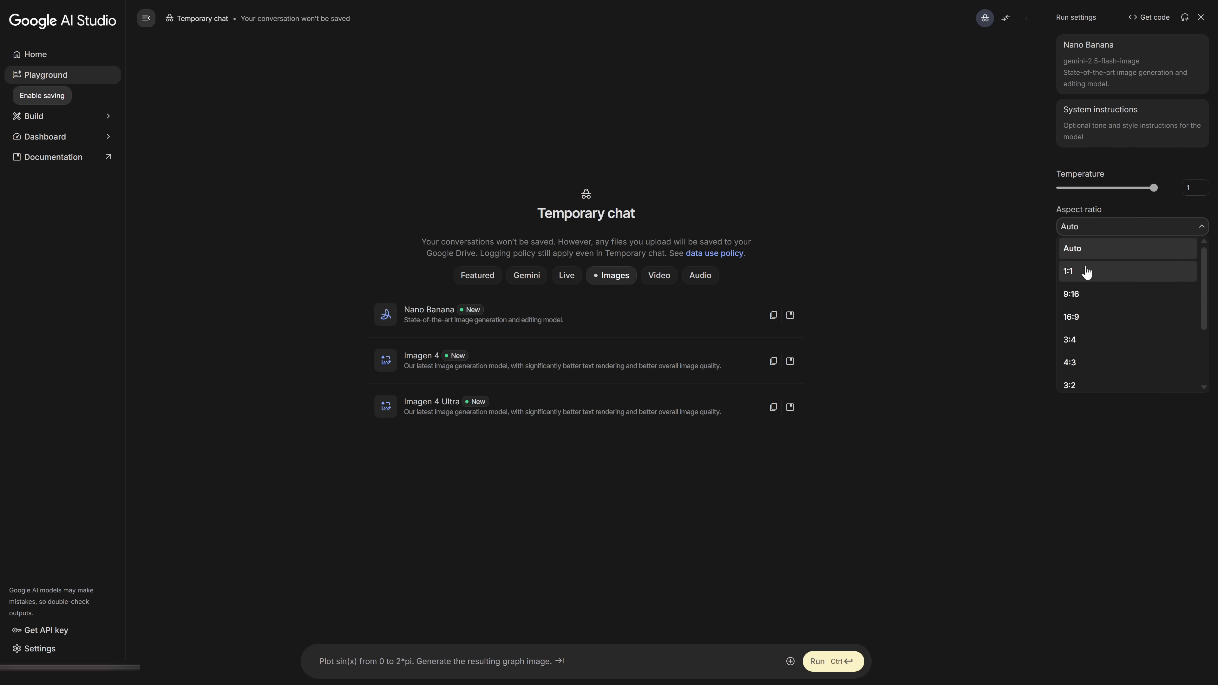
{"action": "left_click", "coordinate": [1071, 317]}
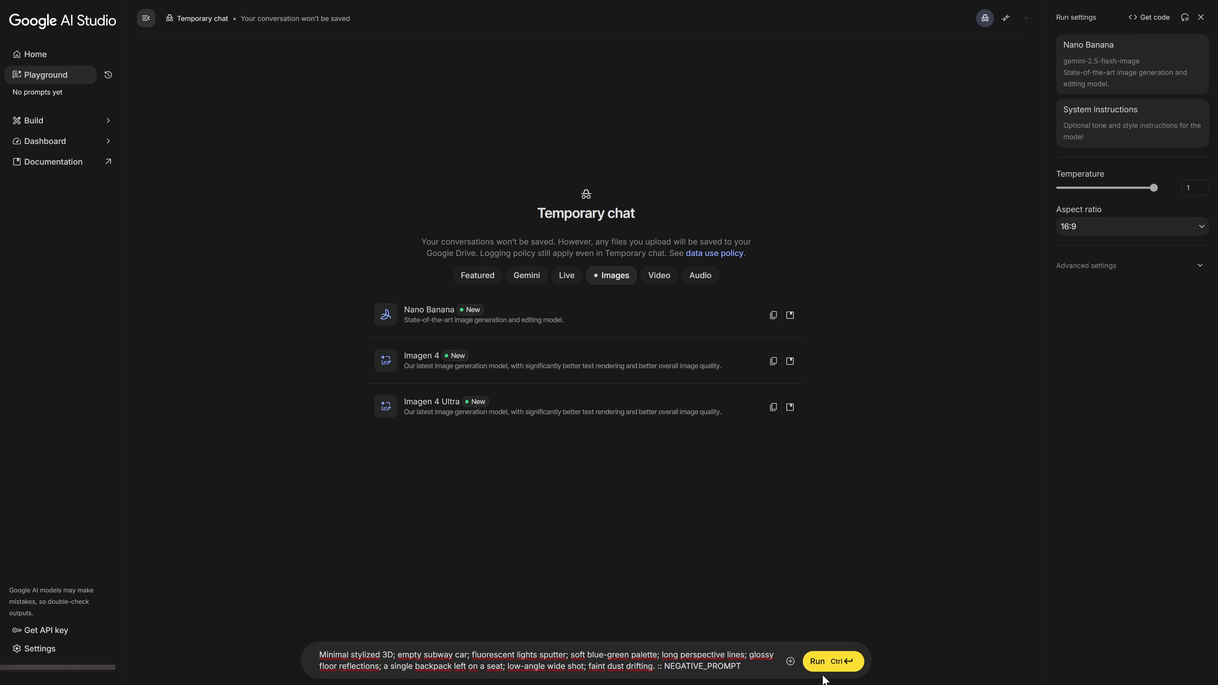
{"action": "left_click", "coordinate": [834, 662]}
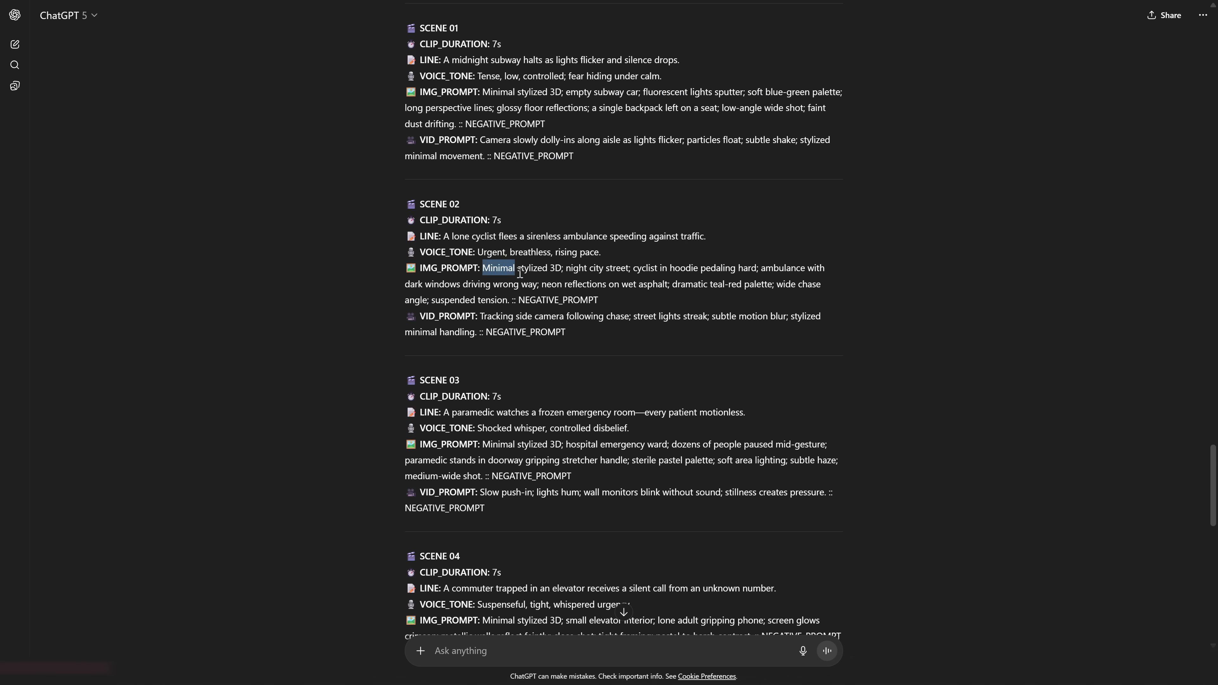
Step: Select the Scene 02 IMG_PROMPT text in the storyboard for copying
{"action": "left_click_drag", "start_coordinate": [482, 268], "coordinate": [598, 300]}
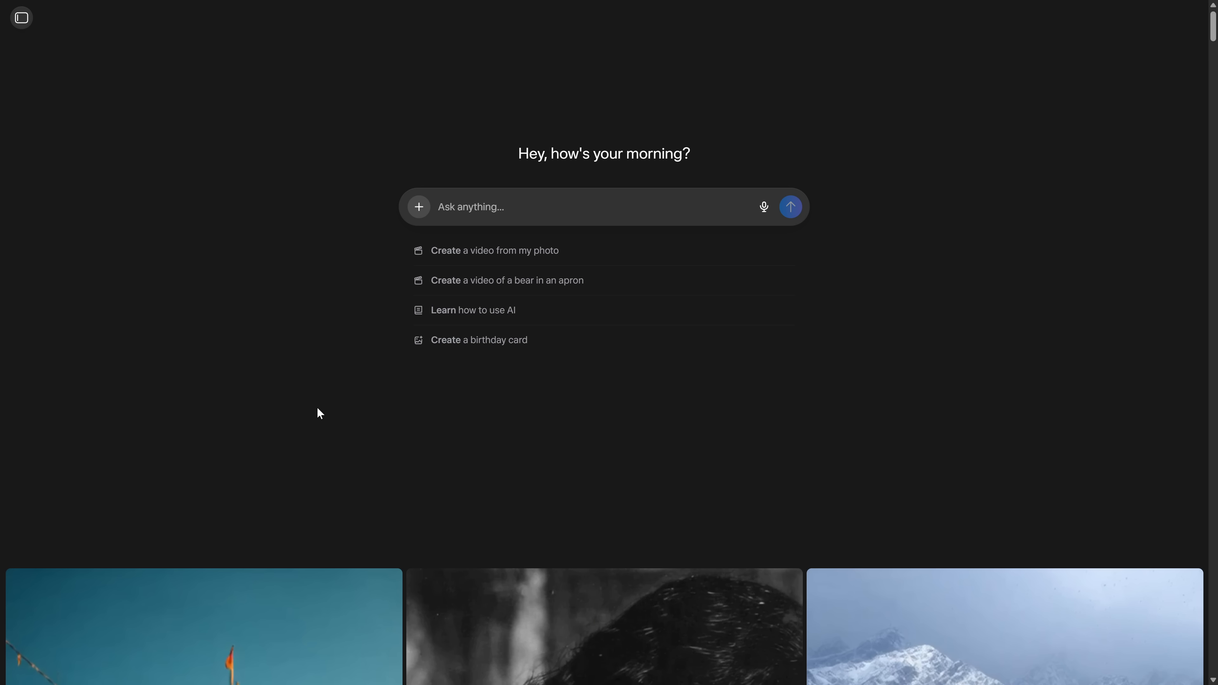
Step: Scroll the Meta AI home inspiration feed before heading to the Create section
{"action": "scroll", "scroll_direction": "down", "scroll_amount": 3}
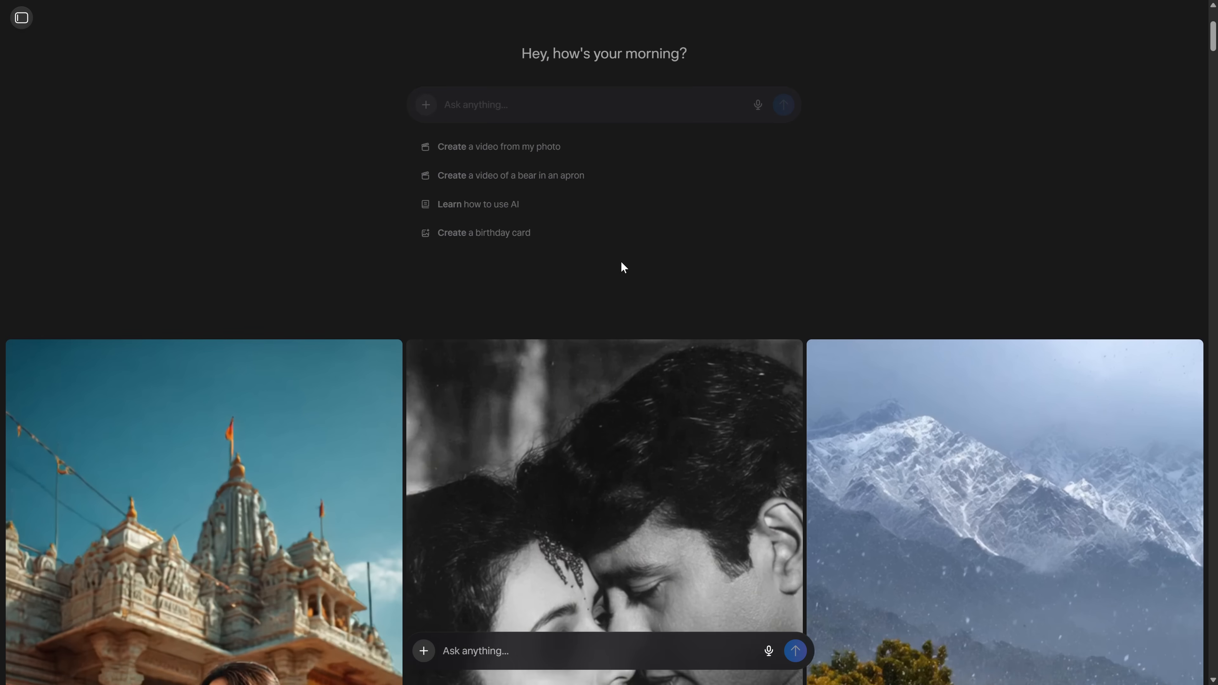
{"action": "scroll", "scroll_direction": "down", "scroll_amount": 3}
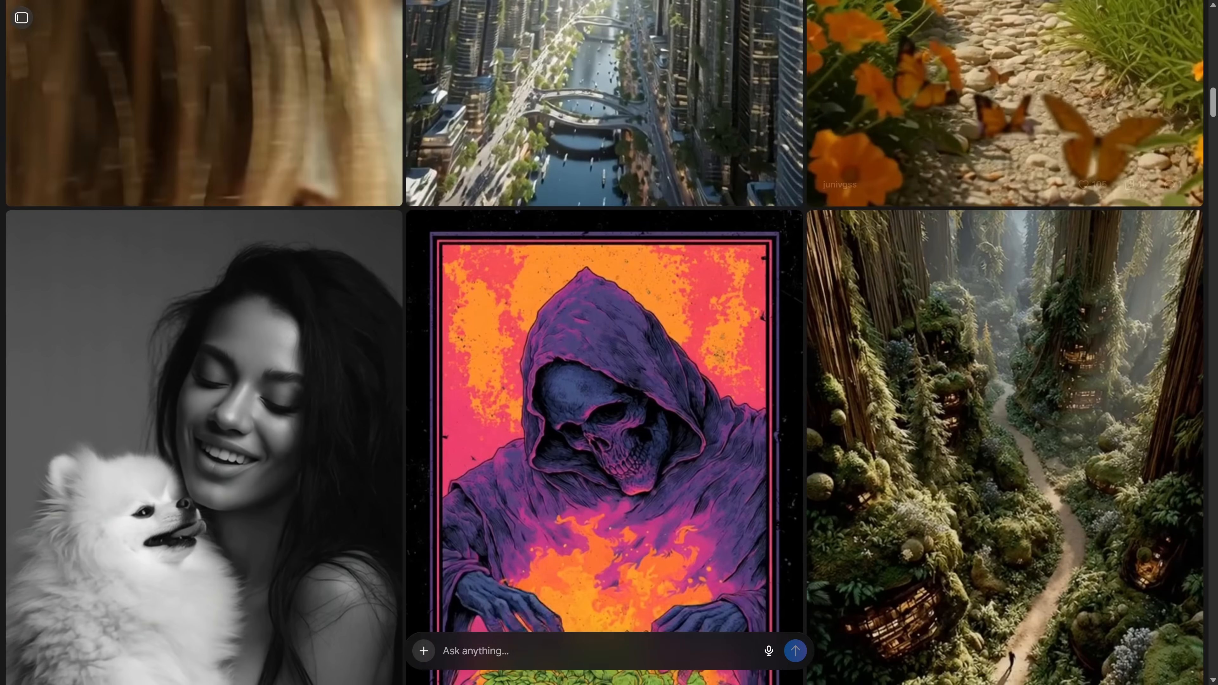
{"action": "scroll", "scroll_direction": "down", "scroll_amount": 3}
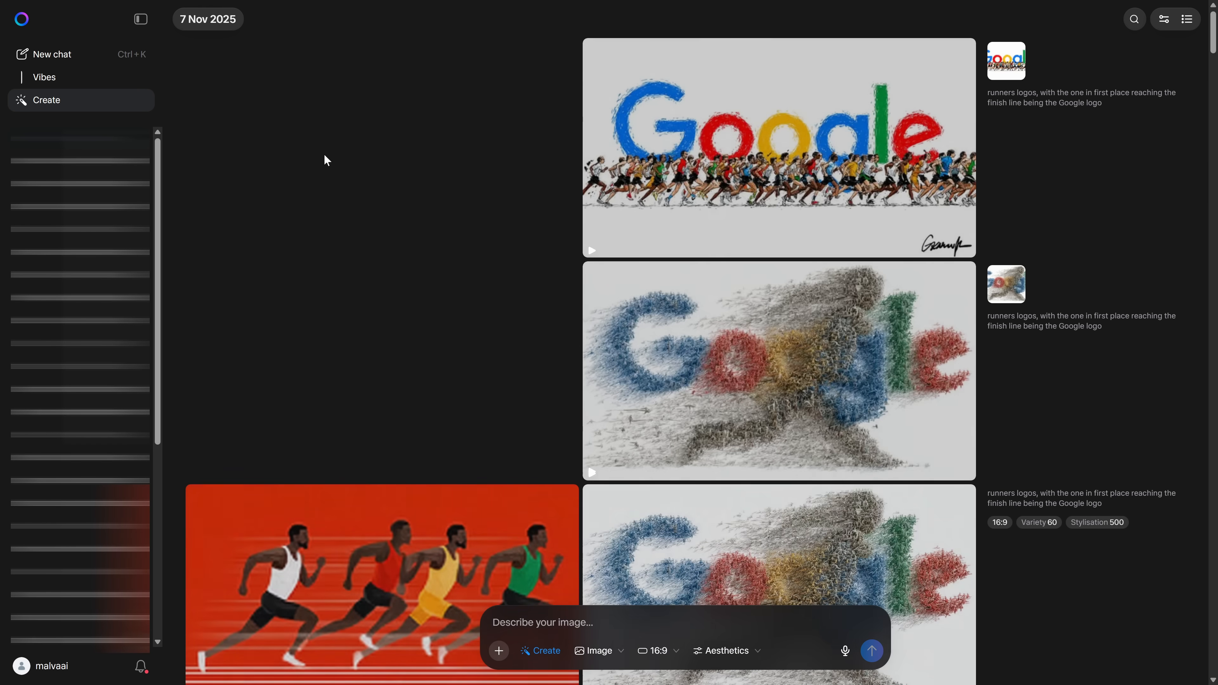
Step: Collapse the sidebar, keep Image mode and 16:9 ratio, and focus the image description box
{"action": "left_click", "coordinate": [141, 19]}
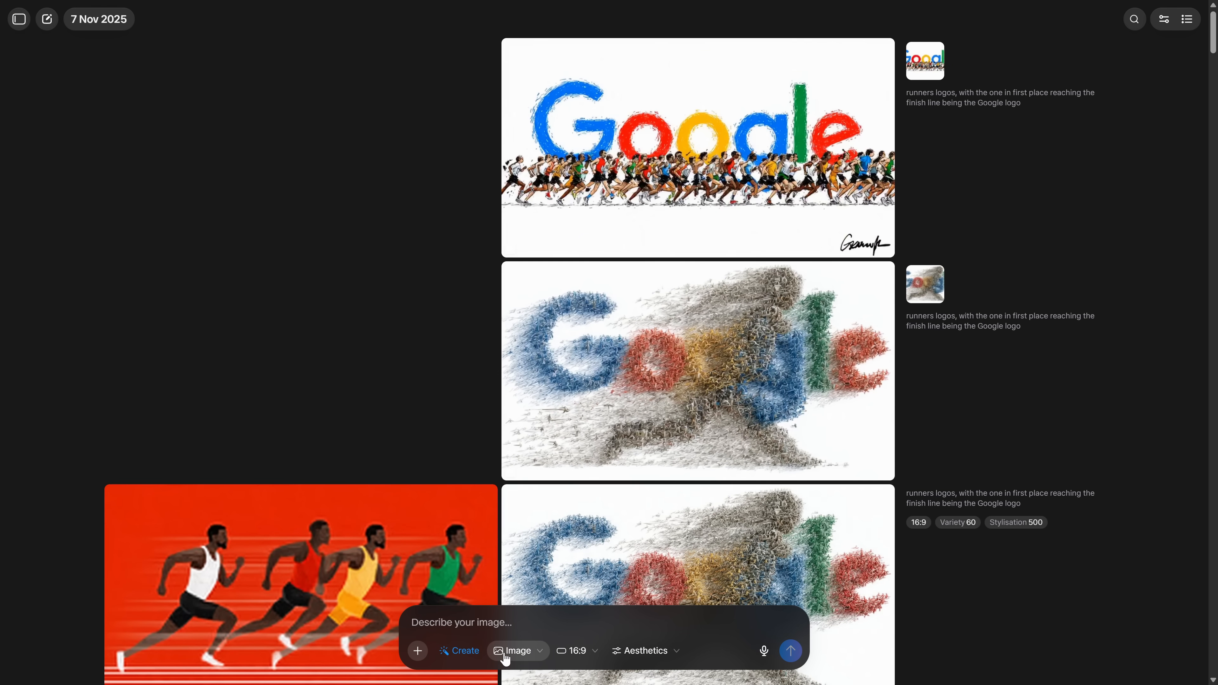
{"action": "left_click", "coordinate": [518, 651]}
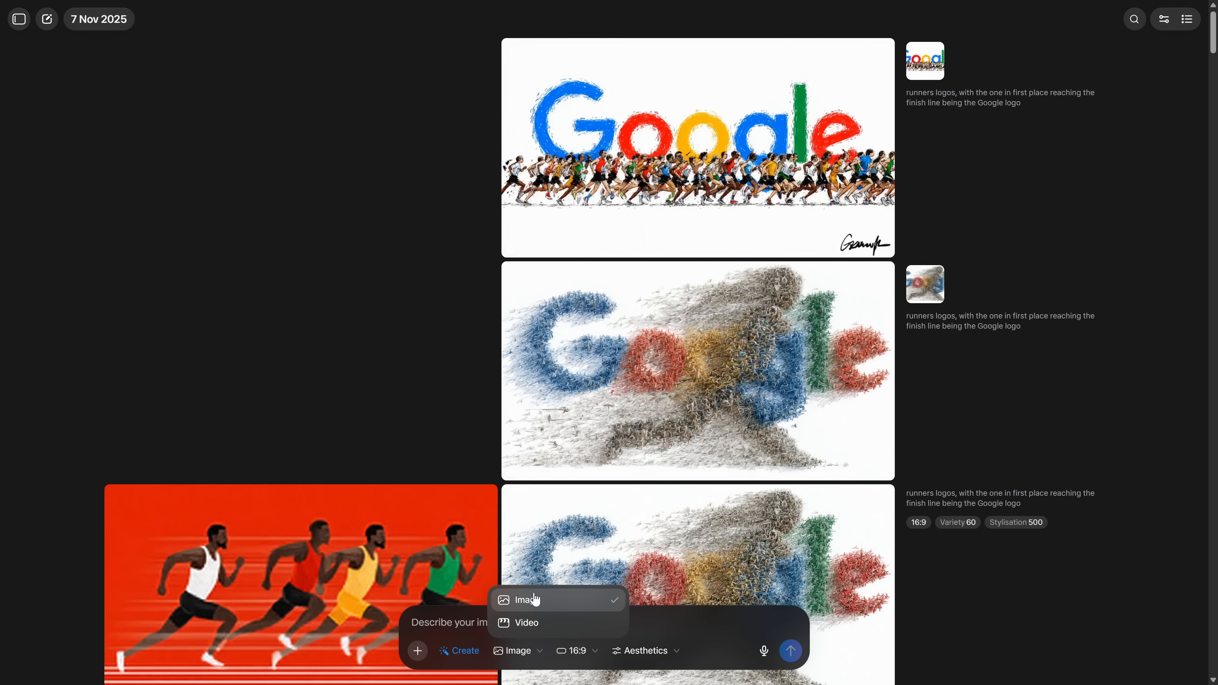
{"action": "left_click", "coordinate": [574, 651]}
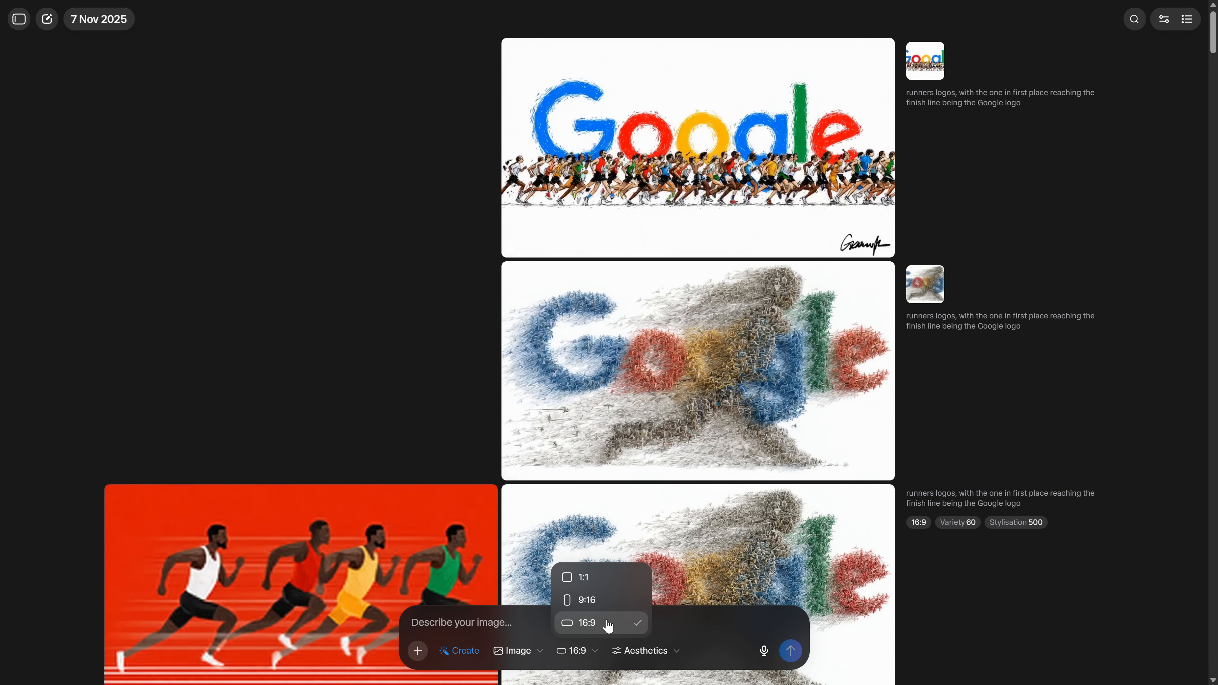
{"action": "left_click", "coordinate": [587, 623]}
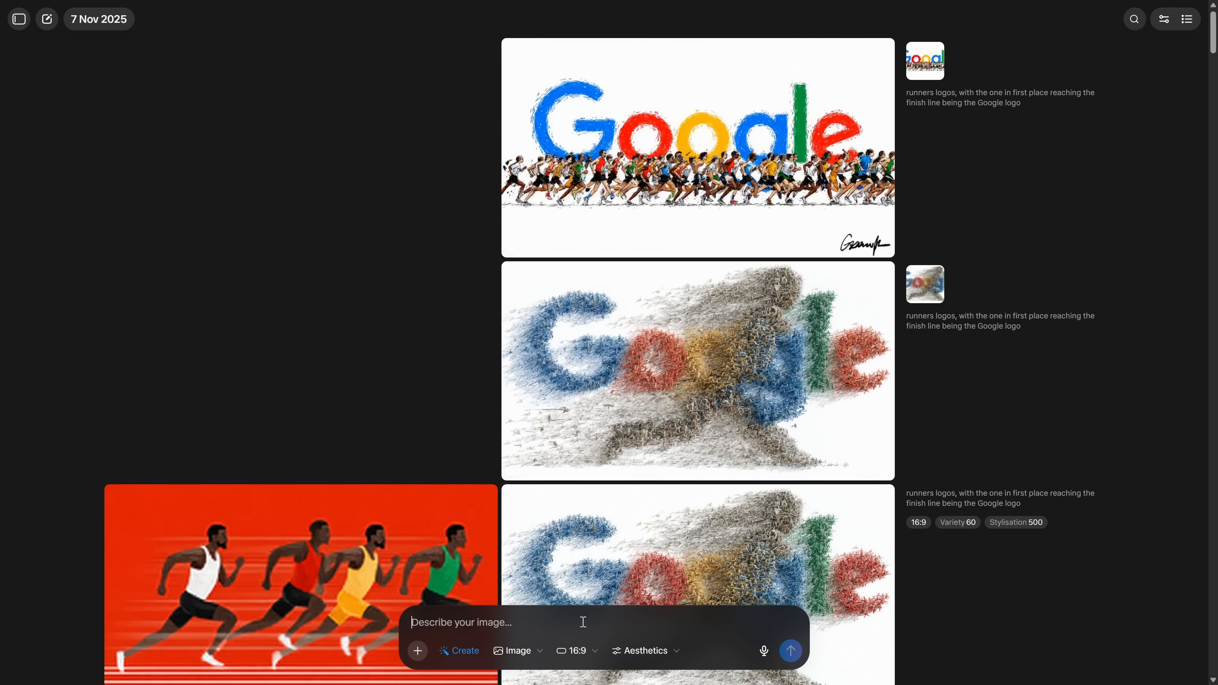
{"action": "left_click", "coordinate": [646, 651]}
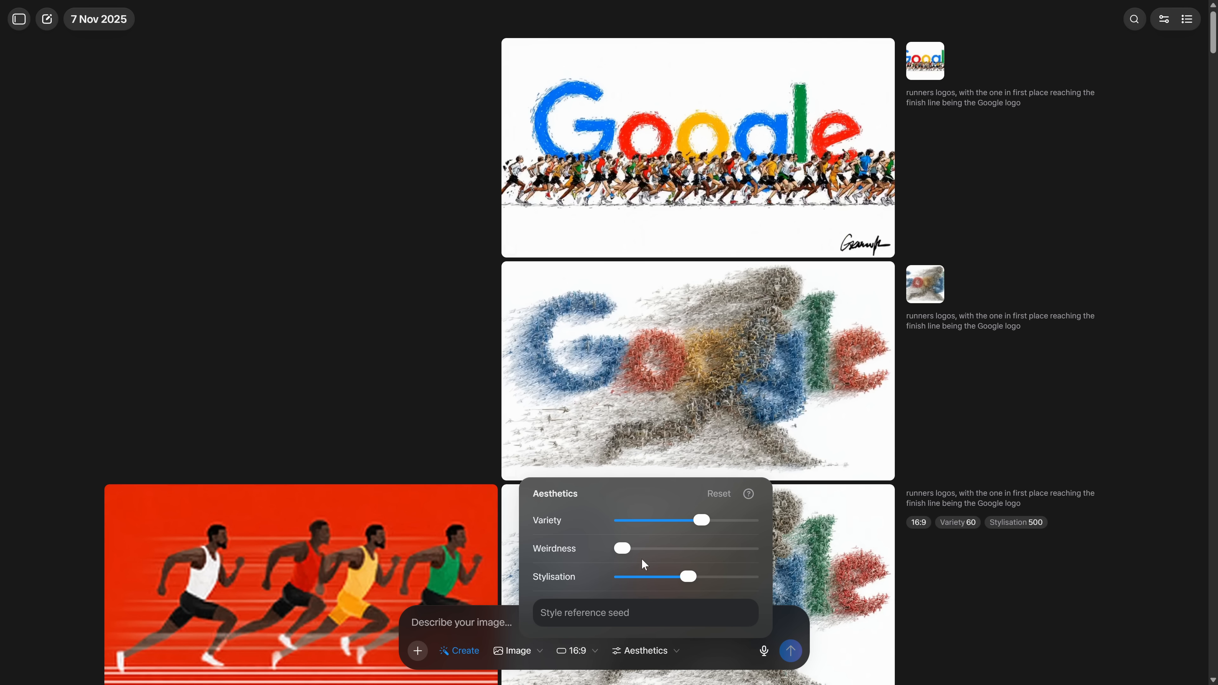
{"action": "mouse_move", "coordinate": [558, 584]}
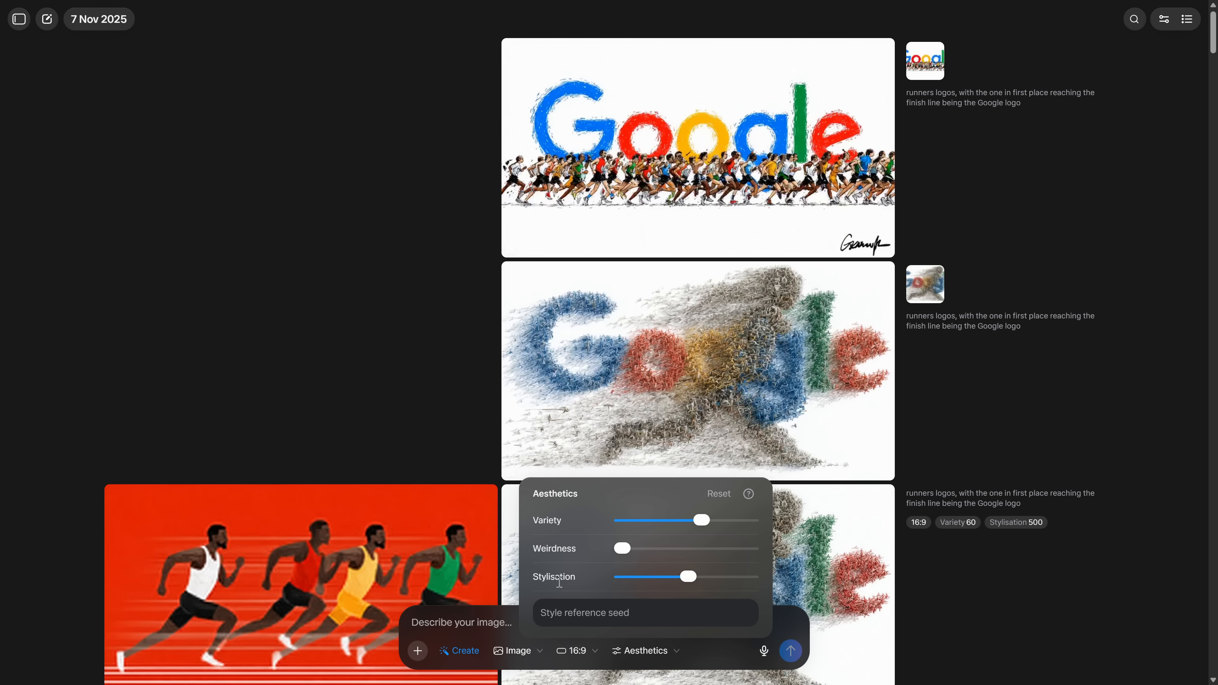
{"action": "mouse_move", "coordinate": [745, 560]}
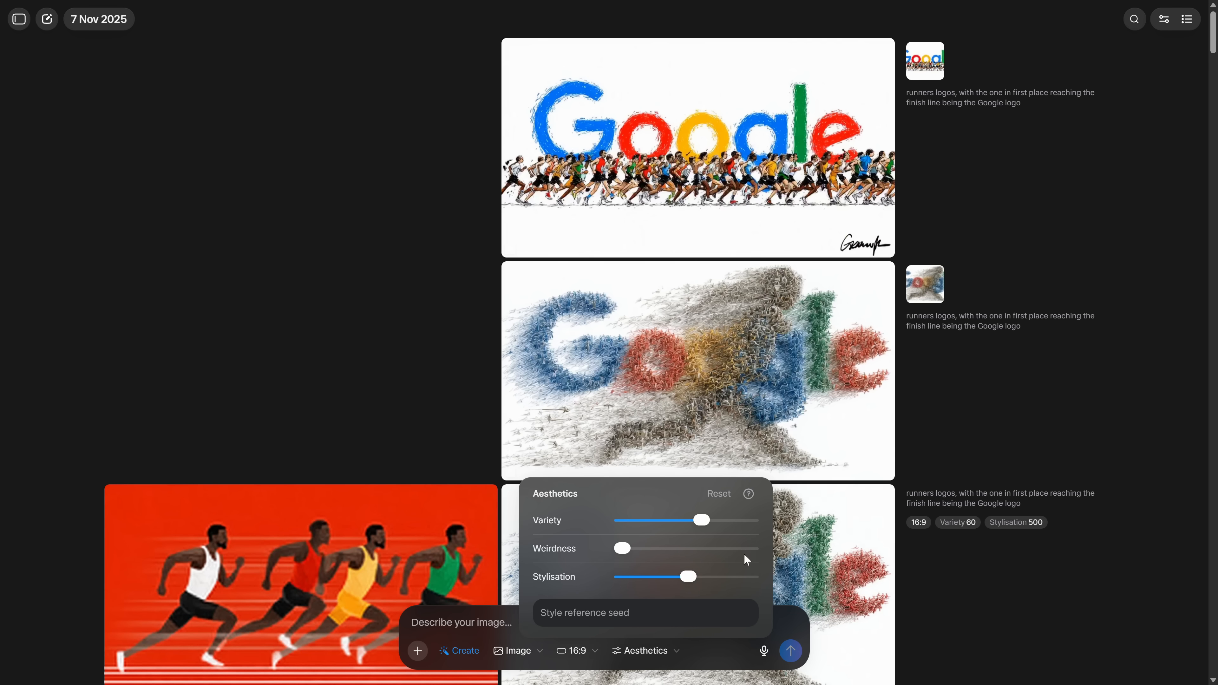